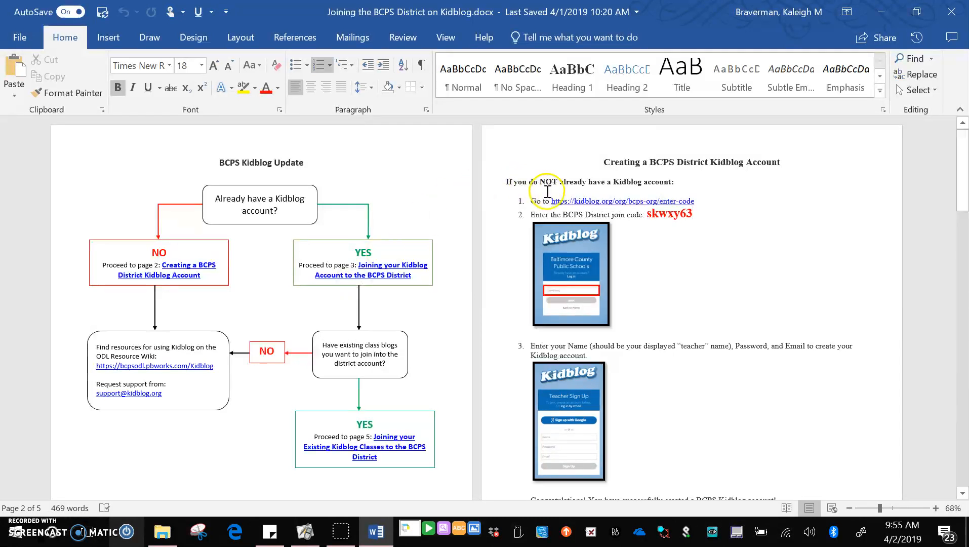
mouse_move(232, 217)
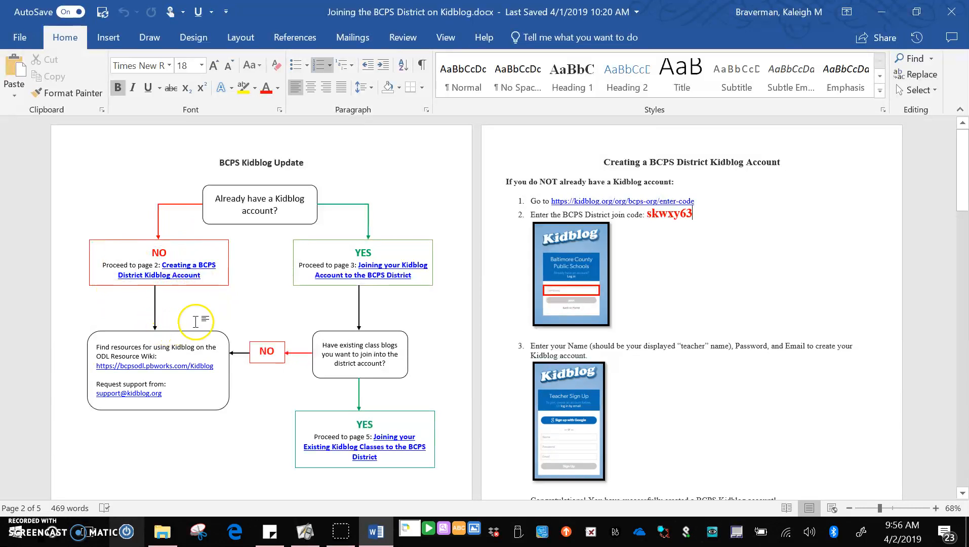
mouse_move(622, 200)
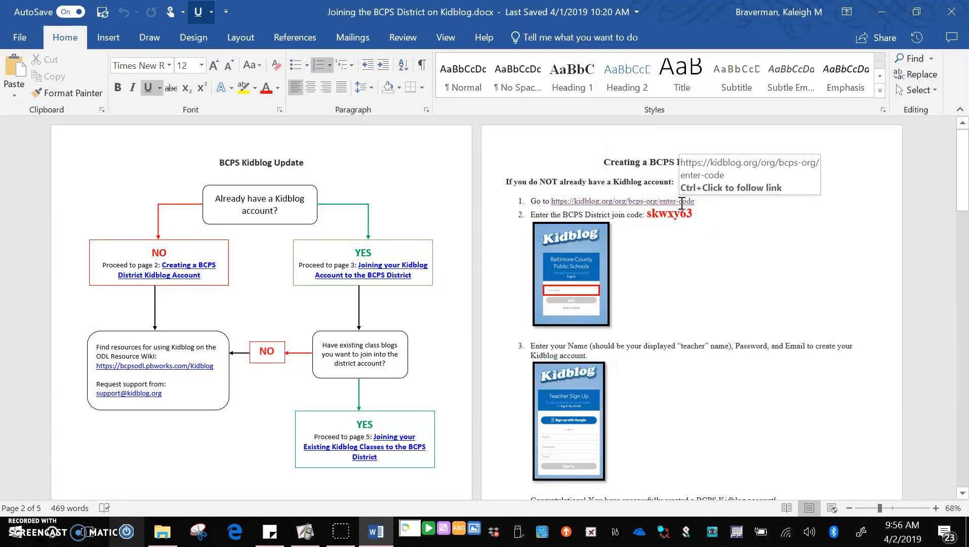
Follow the kidblog.org BCPS enter-code hyperlink from the Word instructions.
left_click(621, 201)
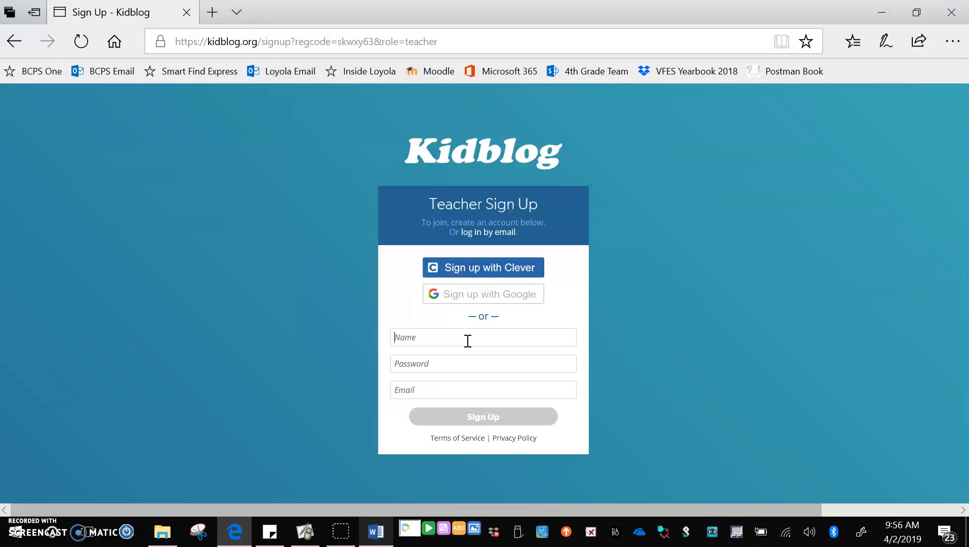
type("Kaleigh Braverman")
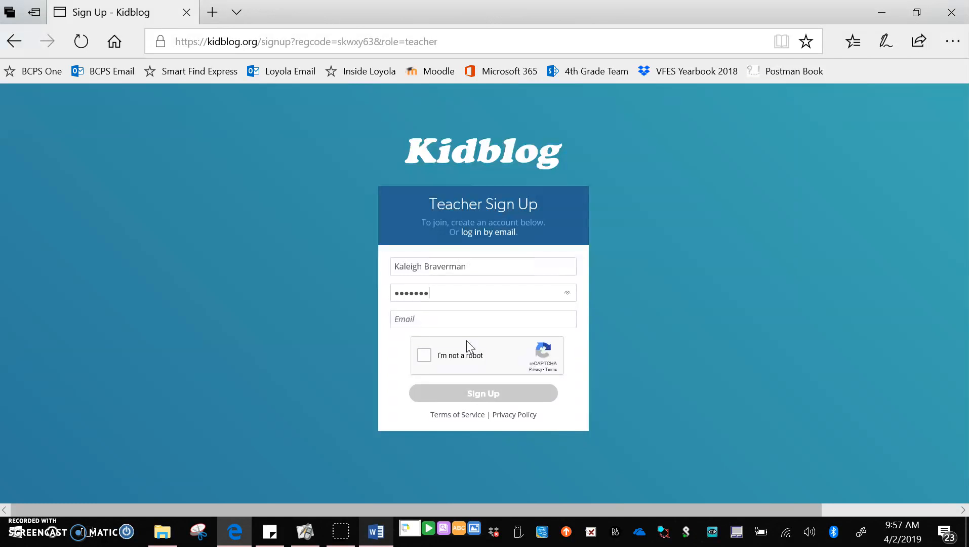
left_click(483, 318)
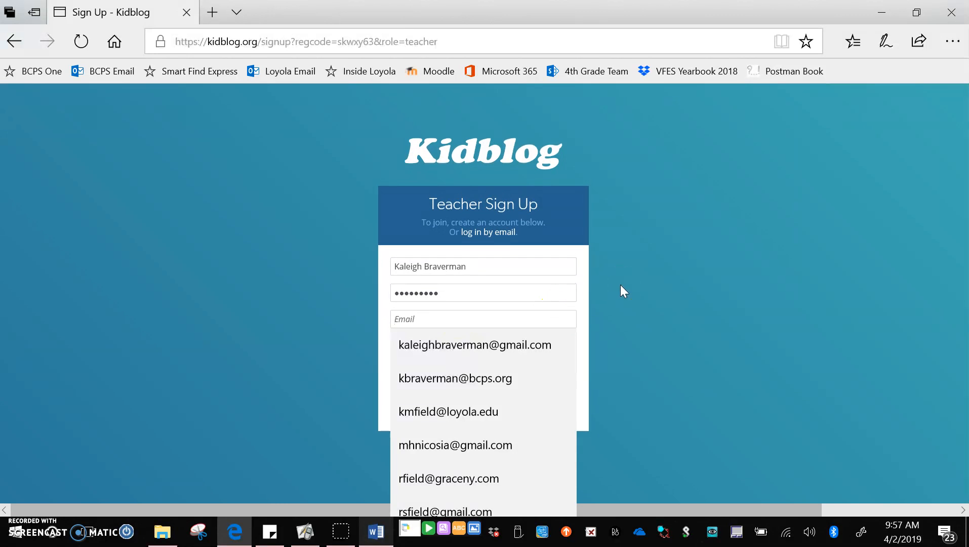
mouse_move(618, 278)
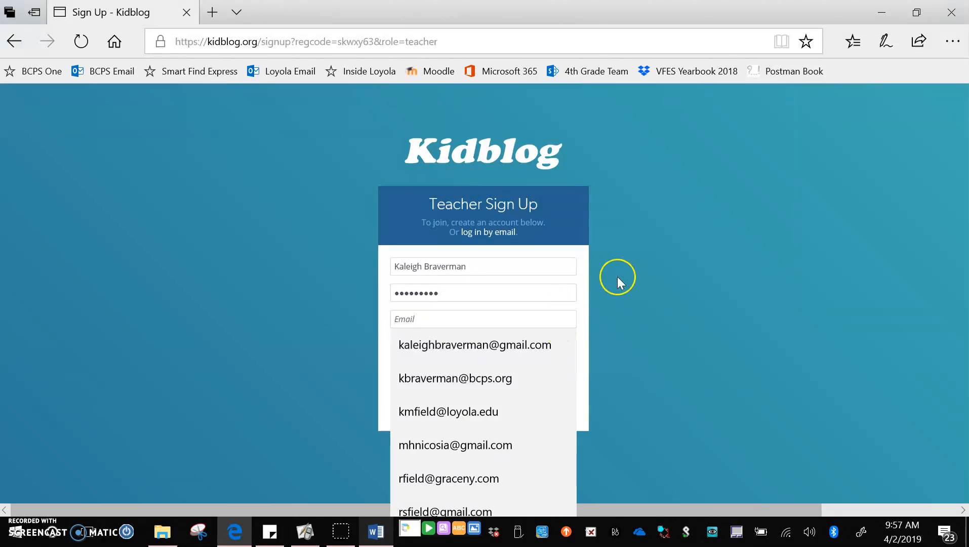
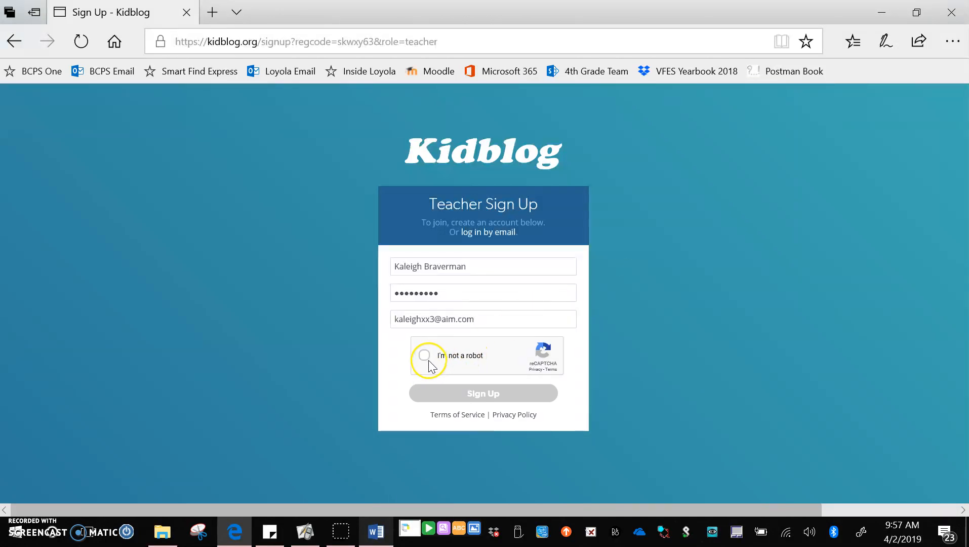
left_click(424, 355)
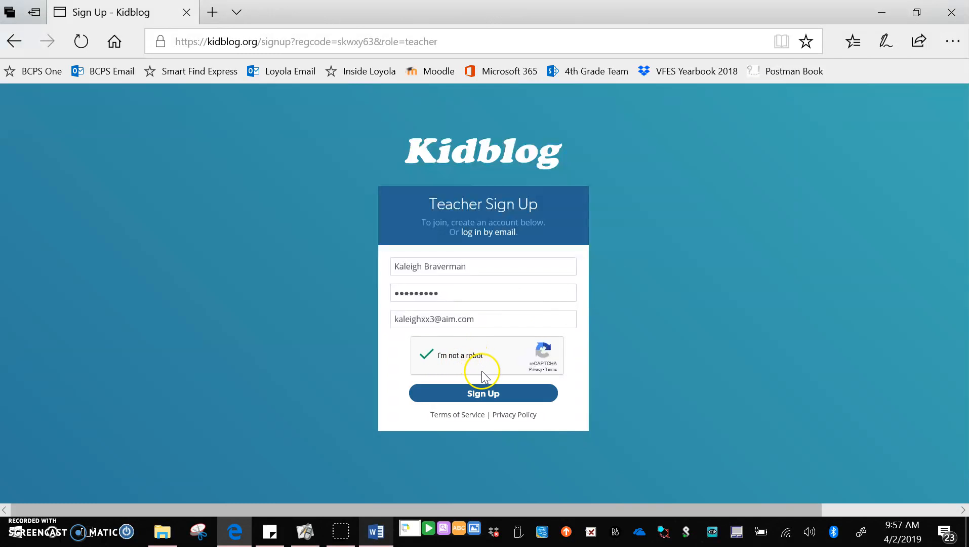
left_click(482, 393)
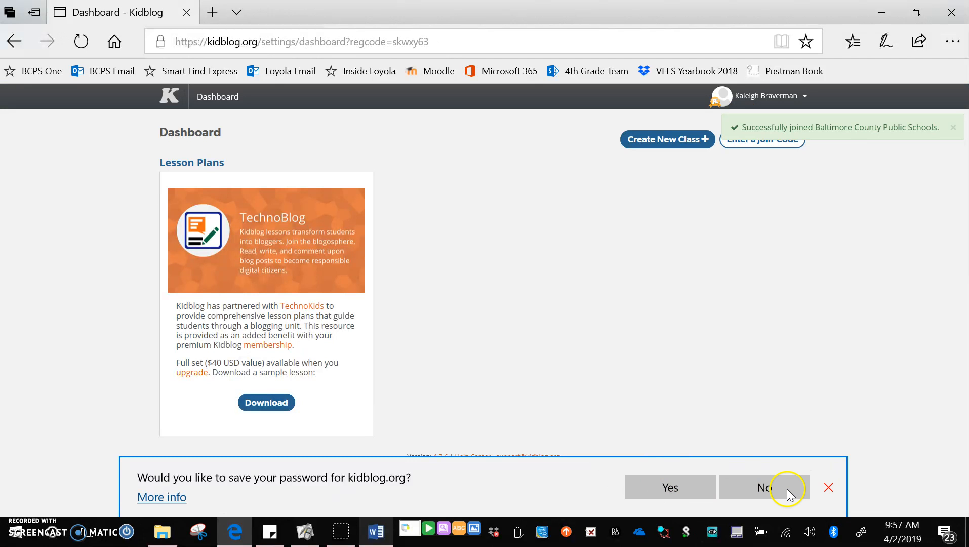
Decline saving the password and start Create New Class from the dashboard.
left_click(764, 487)
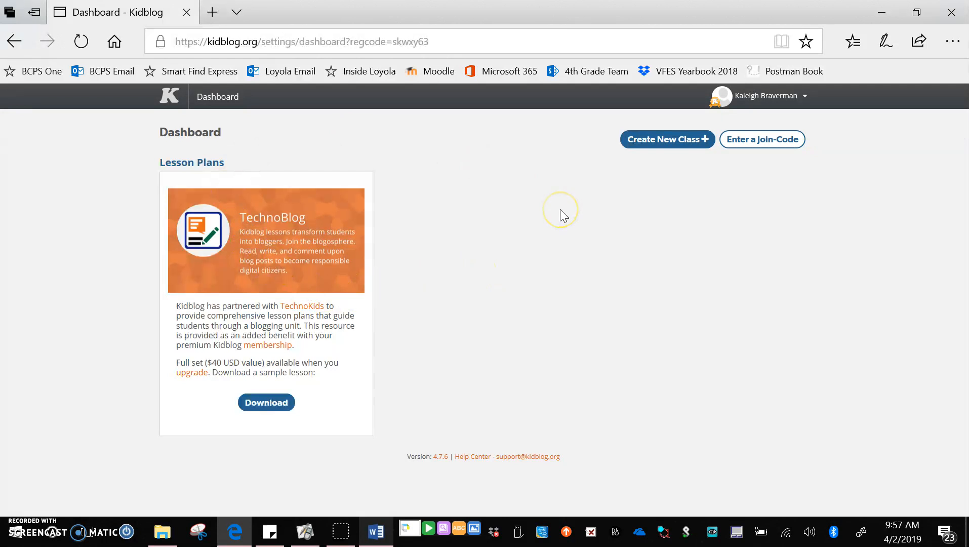
mouse_move(587, 185)
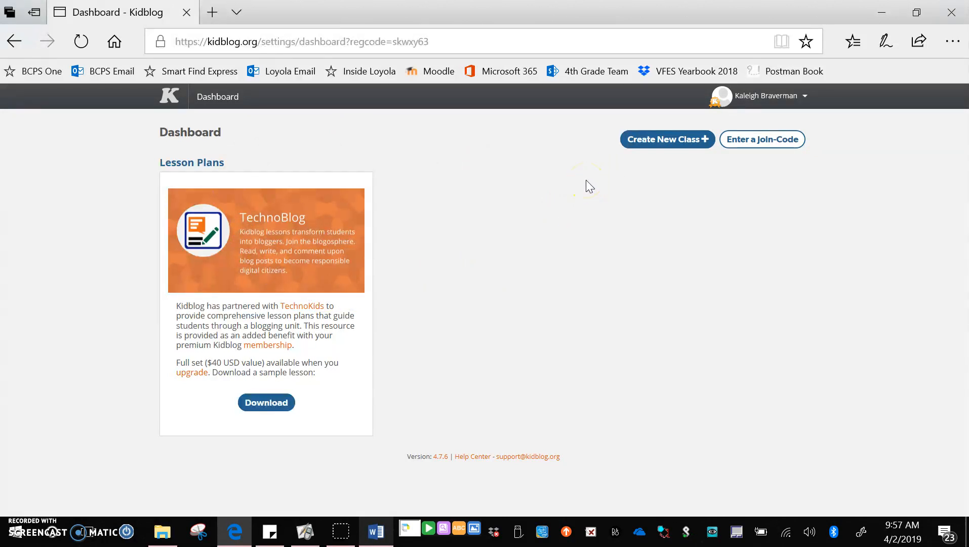
mouse_move(714, 106)
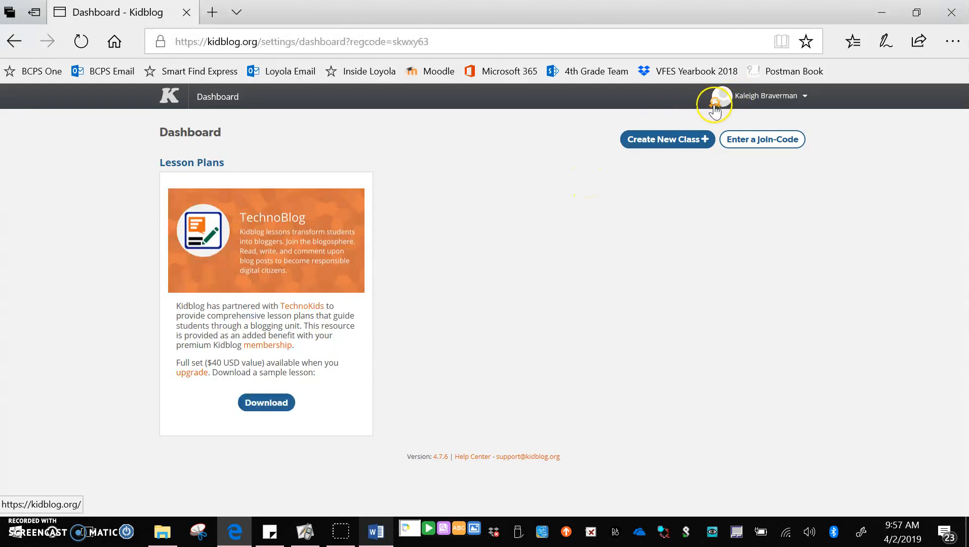
mouse_move(714, 100)
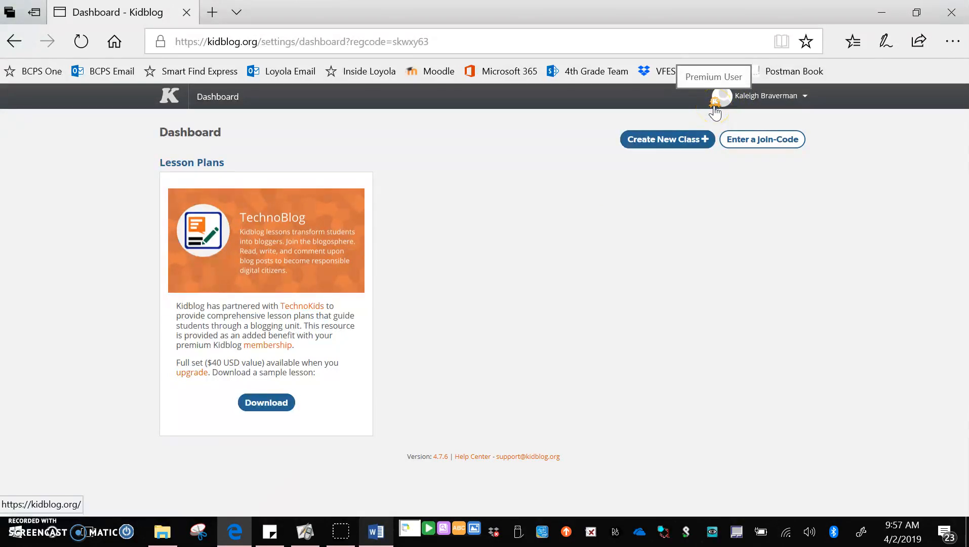
mouse_move(579, 139)
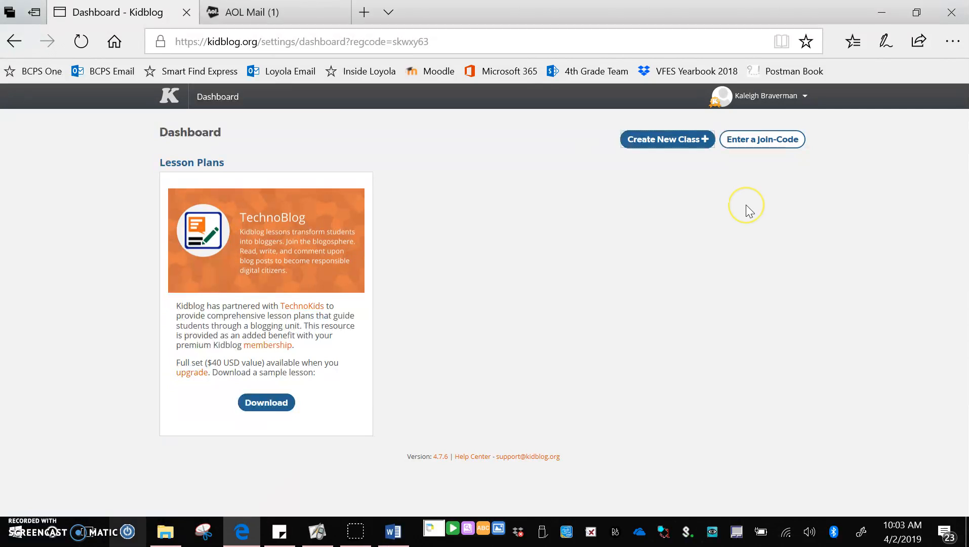
mouse_move(739, 205)
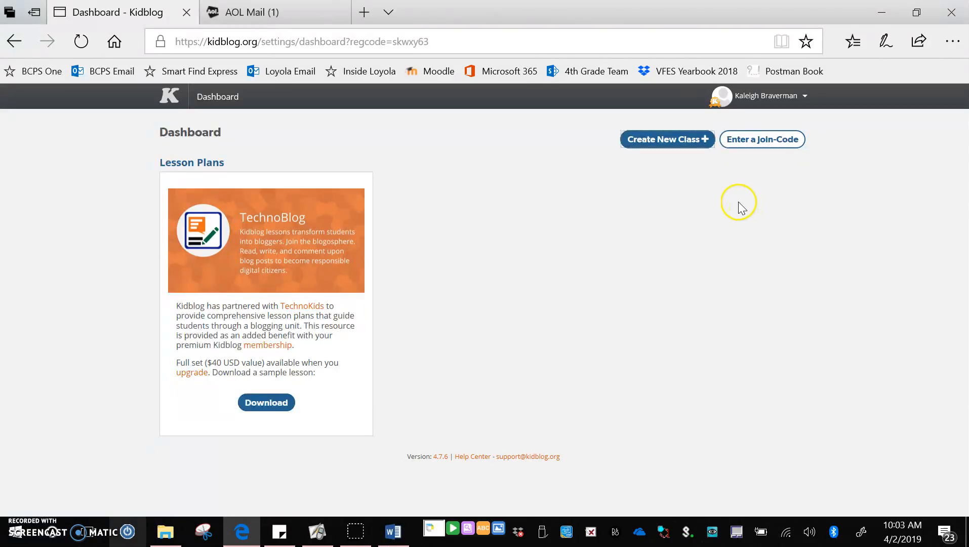
left_click(667, 139)
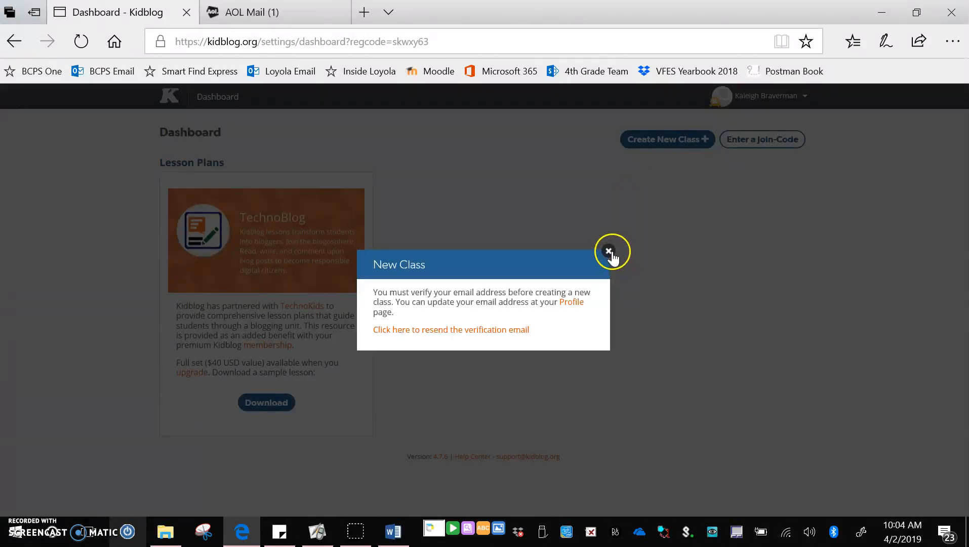
Dismiss the verification notice and confirm the email via the Kidblog link in AOL Mail.
left_click(610, 251)
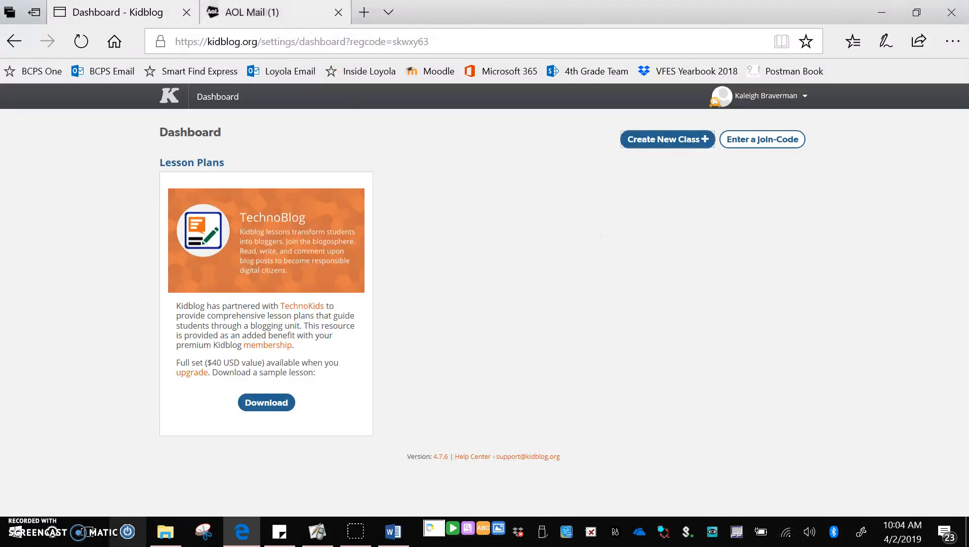
left_click(272, 13)
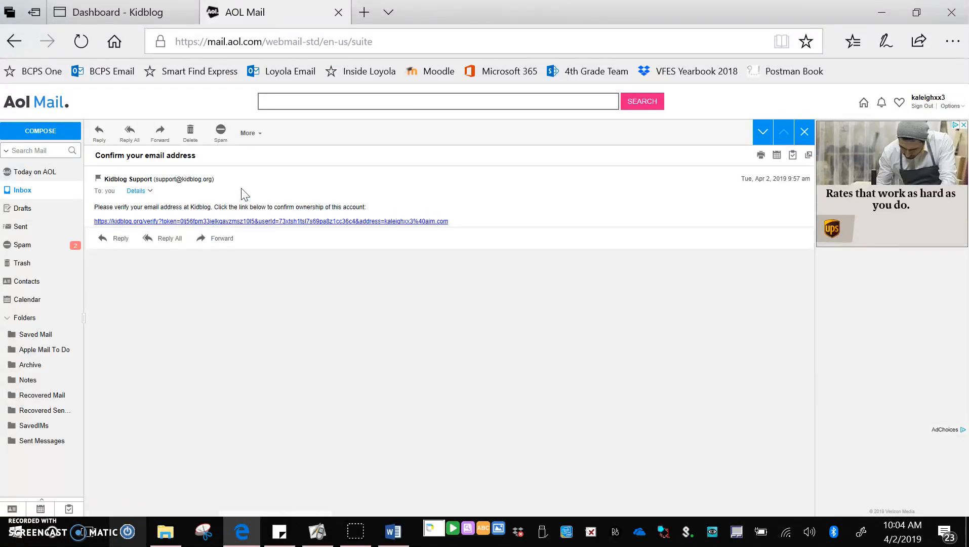
left_click(268, 220)
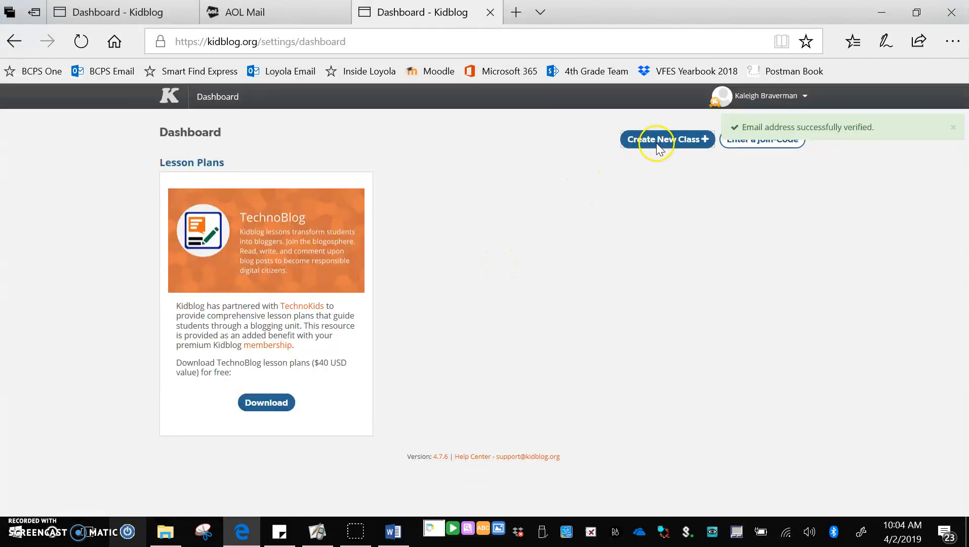
Create the class 'Mrs. Br' with description '4th Grade ELA' under Baltimore County Public Schools.
left_click(665, 139)
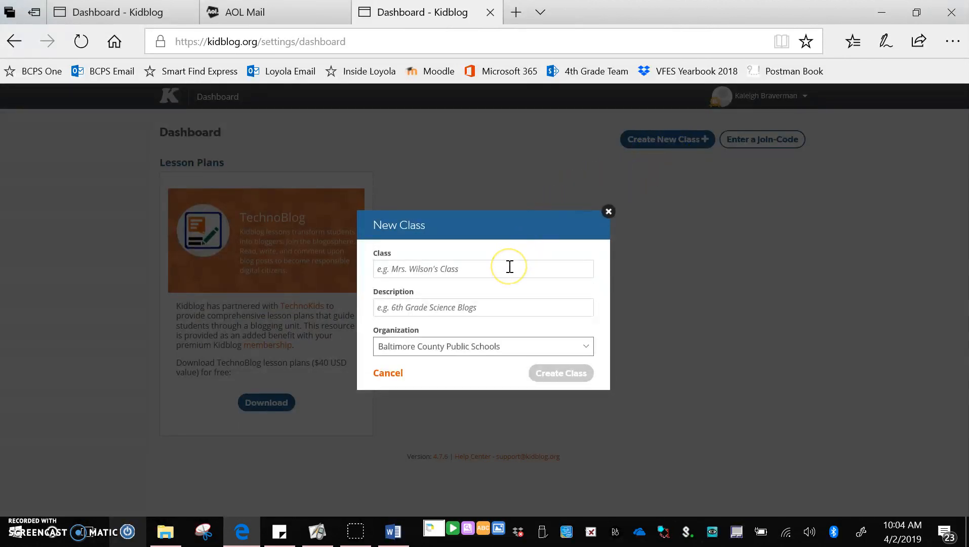
left_click(482, 268)
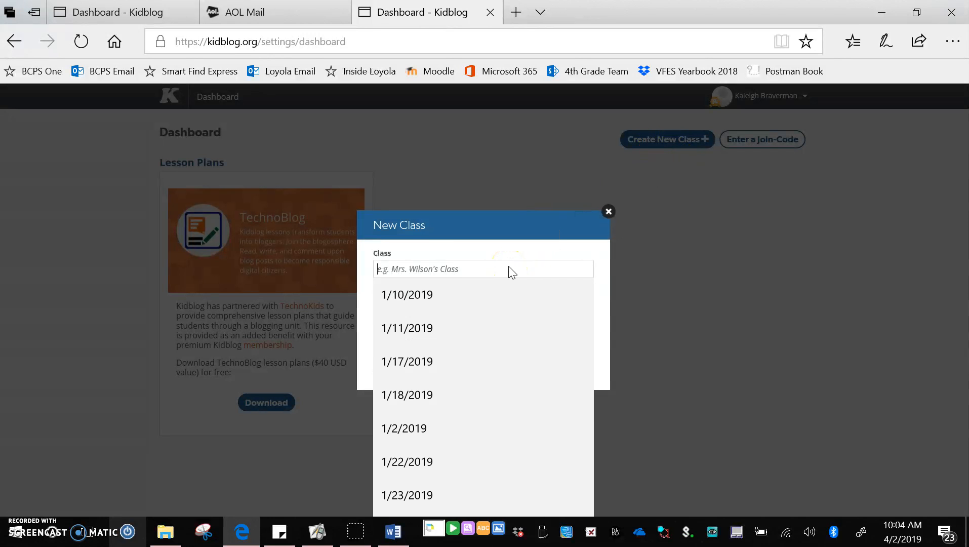
type("Mrs. Braverman's Clas")
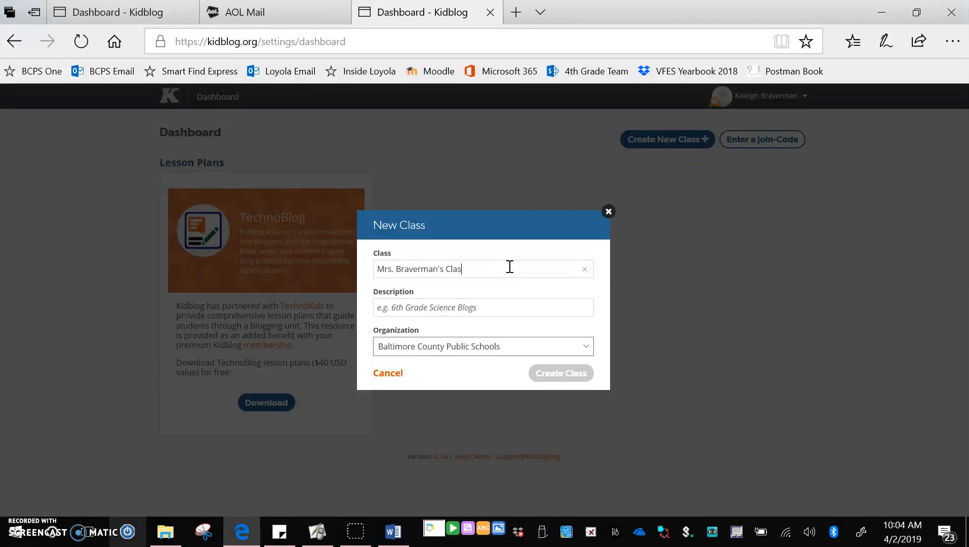
left_click(481, 307)
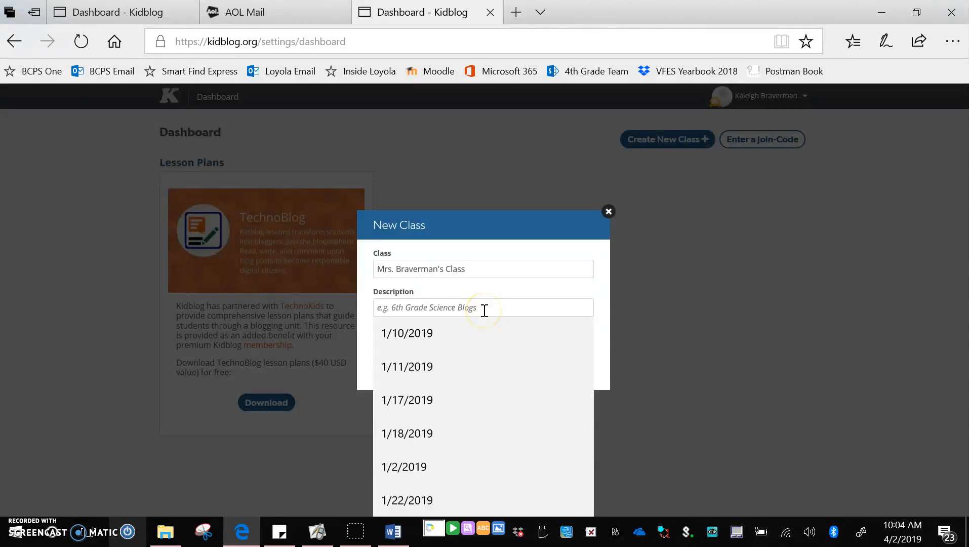
type("4th Grade E")
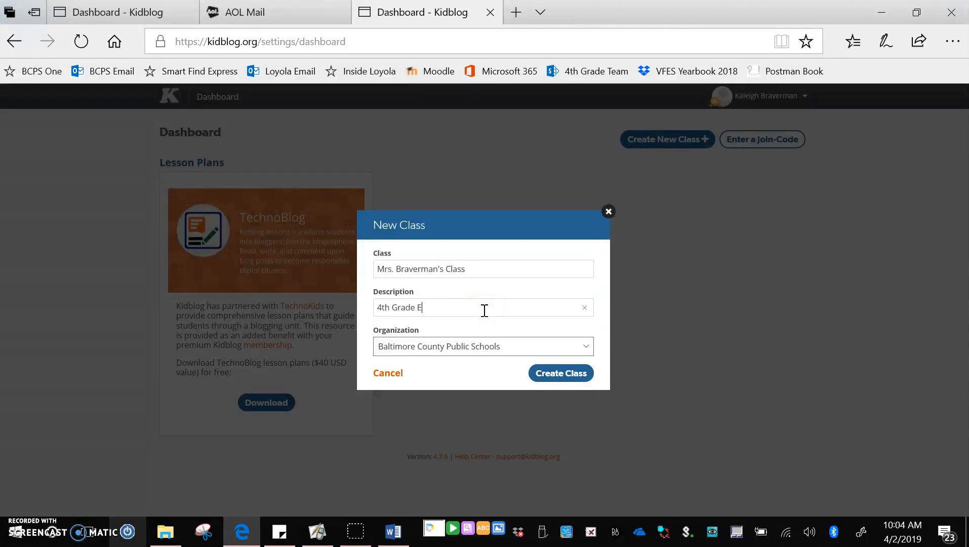
type("LA")
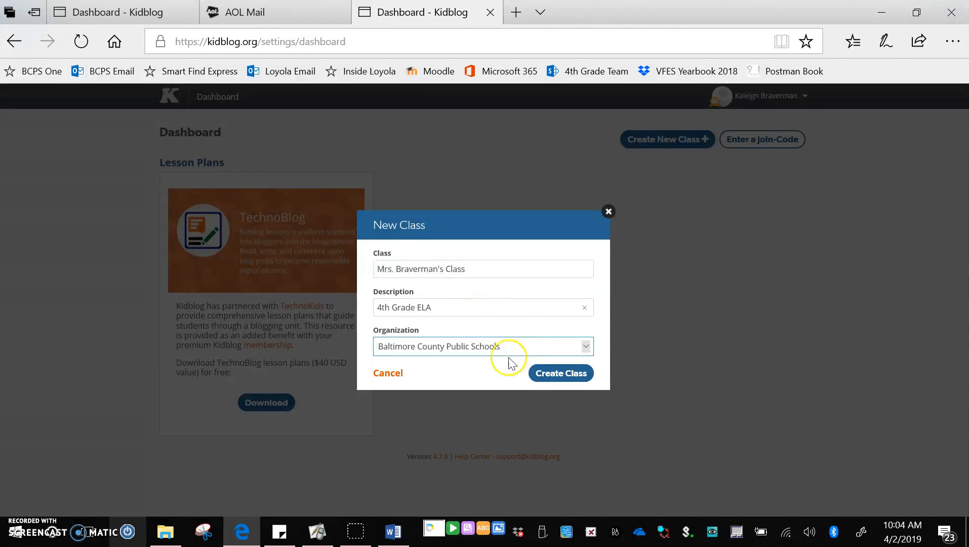
left_click(560, 372)
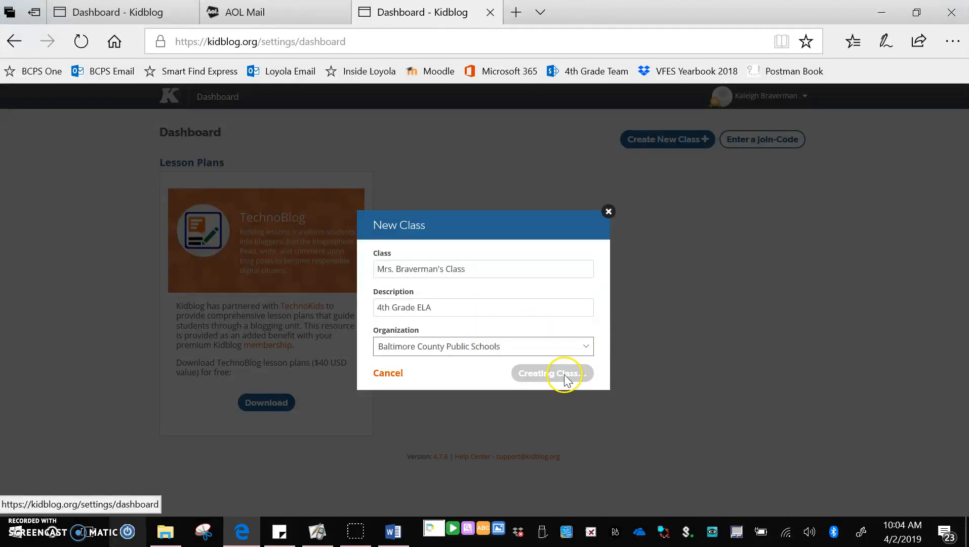
left_click(549, 373)
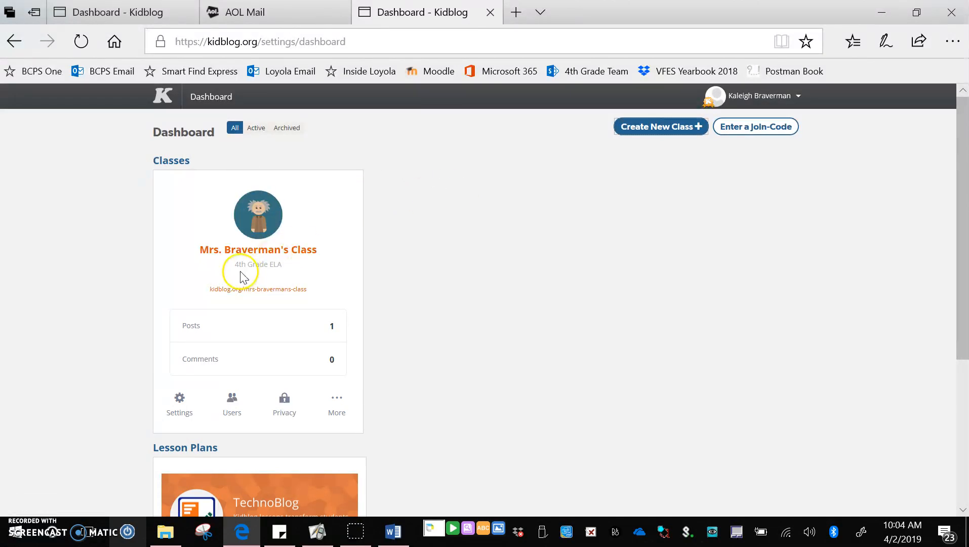
In class Settings, choose the built-in crown picture as the class avatar.
left_click(178, 405)
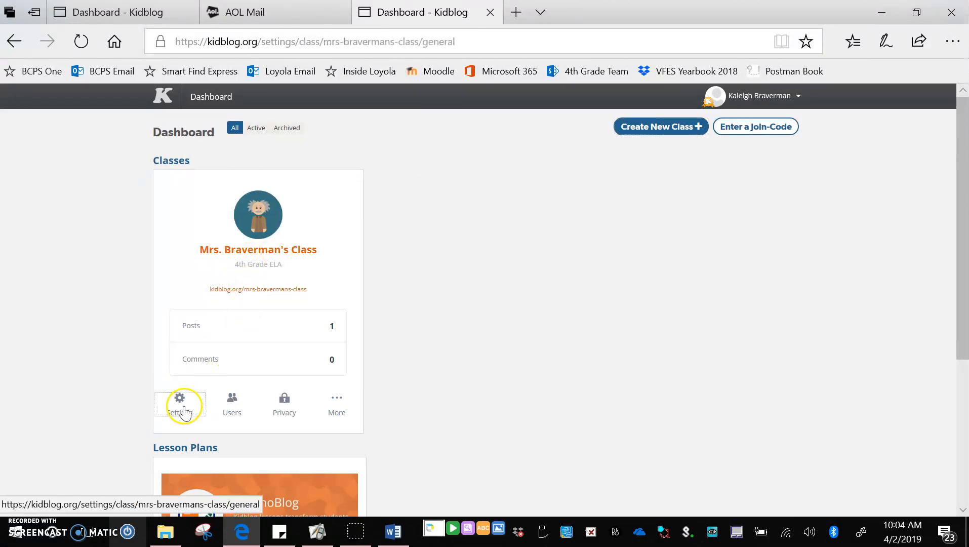
left_click(179, 401)
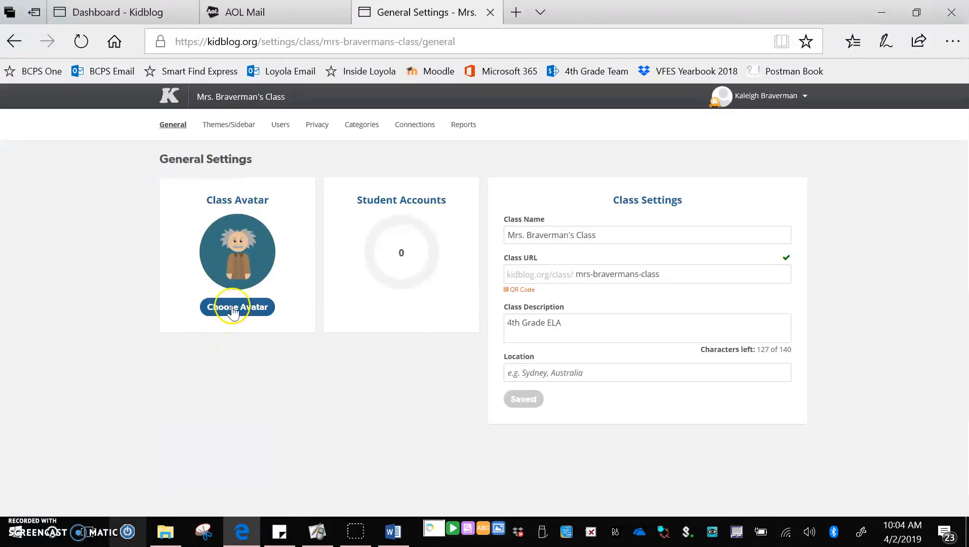
left_click(237, 306)
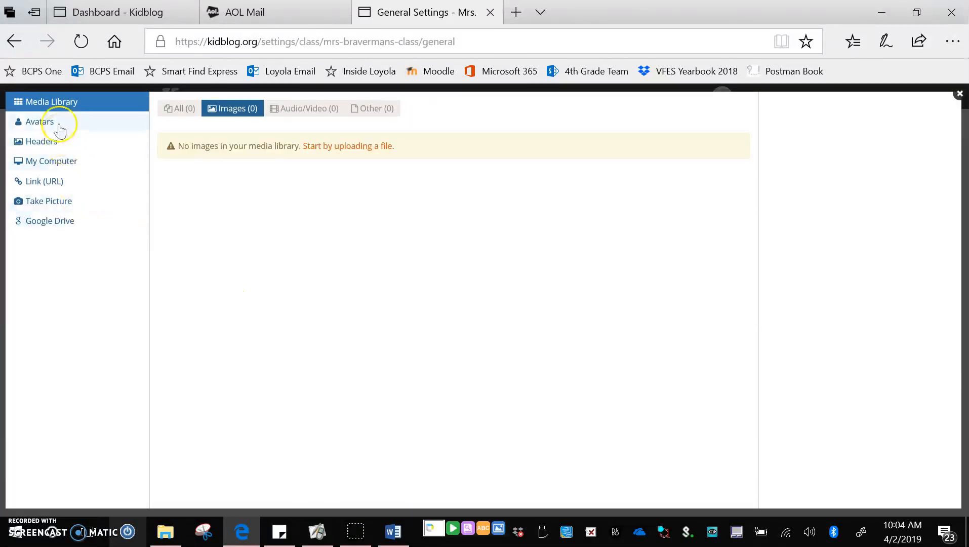
left_click(39, 121)
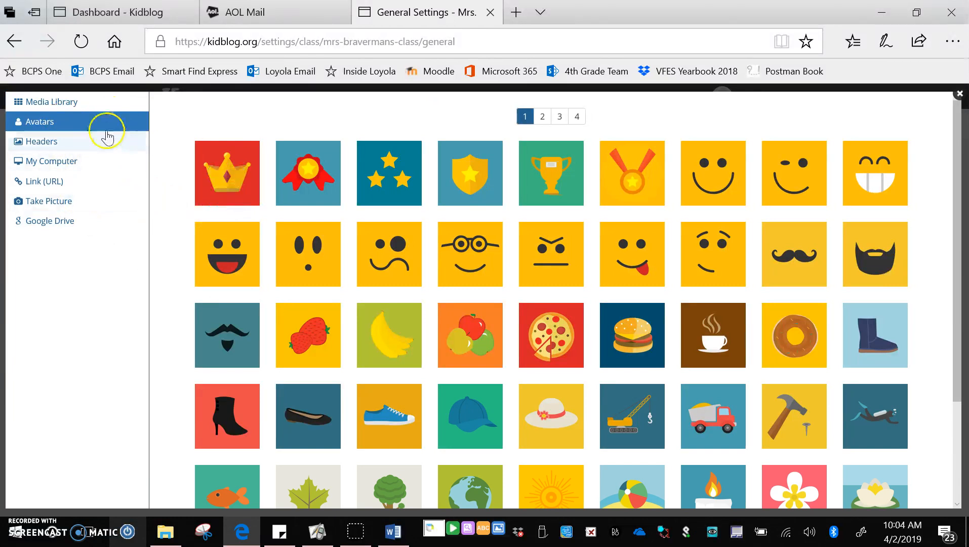
mouse_move(227, 254)
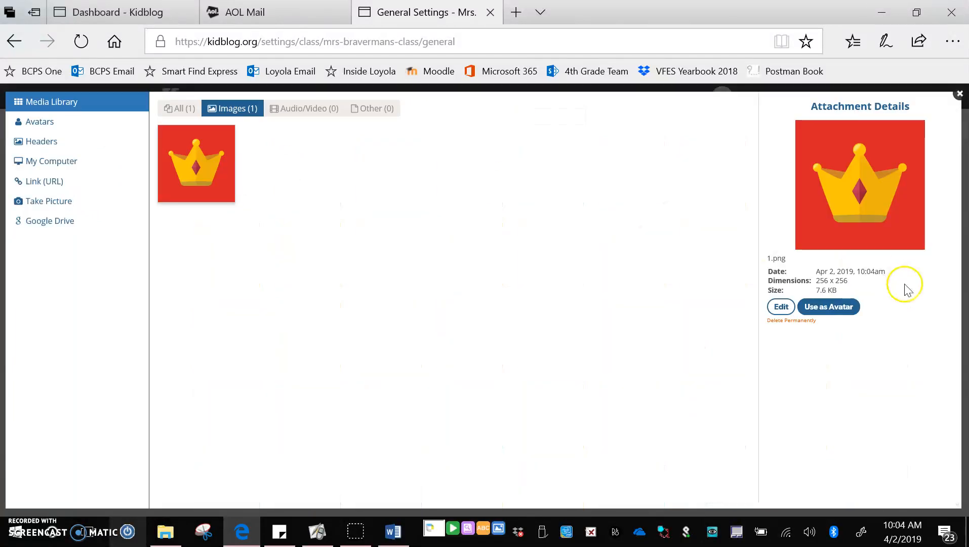
left_click(827, 307)
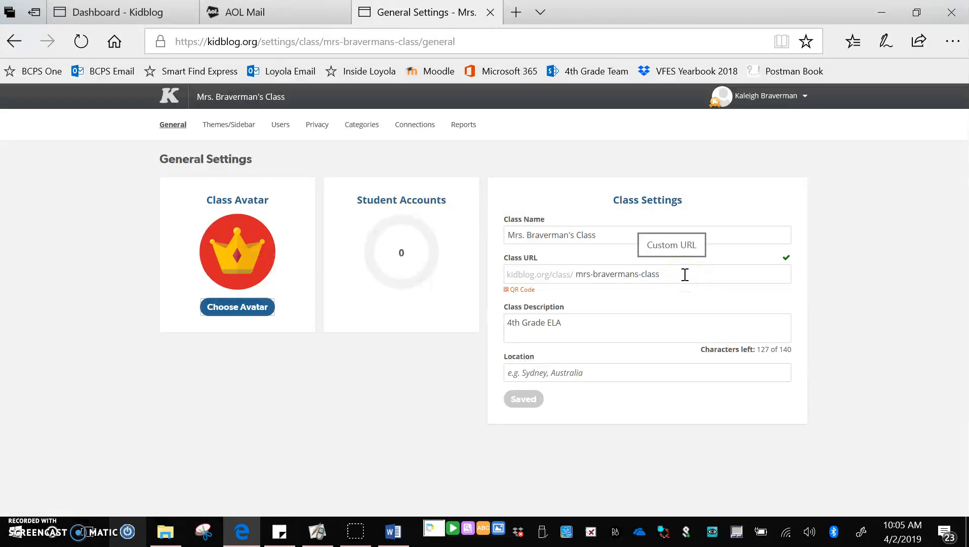
mouse_move(613, 361)
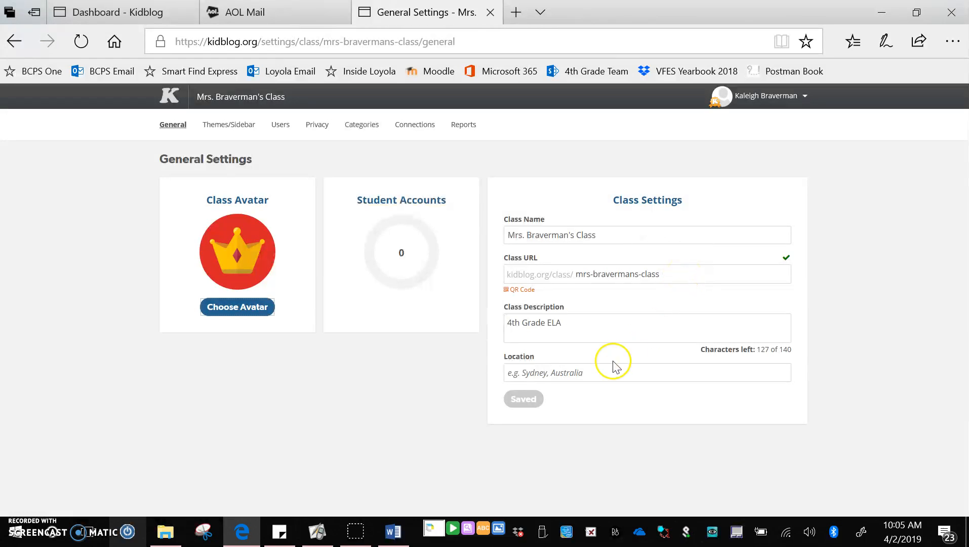
Save the class location as Baltimore, Maryland.
type("Baltimore")
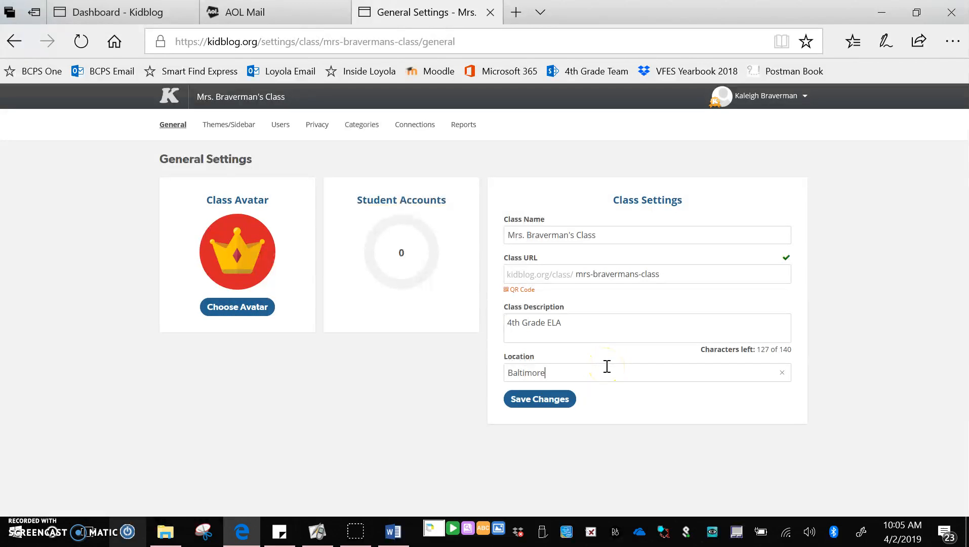
type(", Maryland")
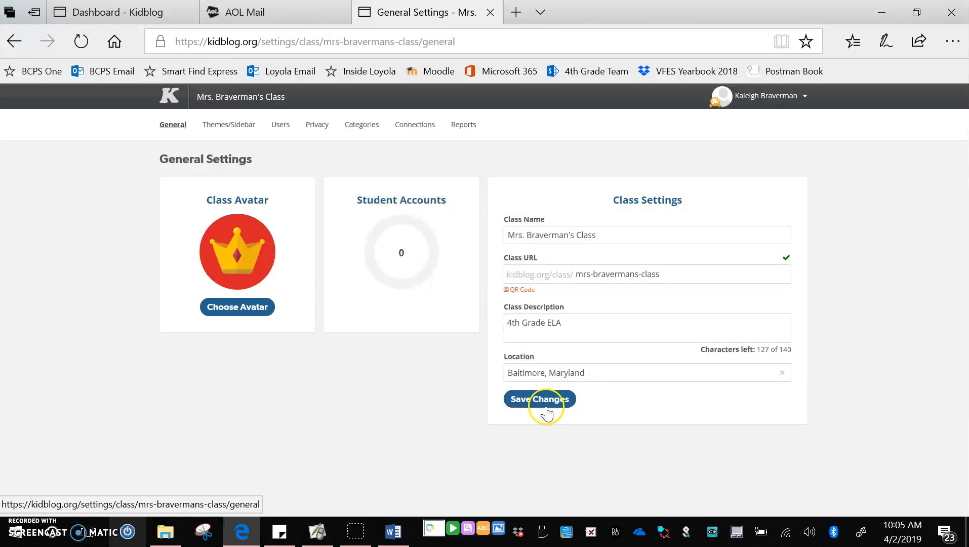
left_click(539, 399)
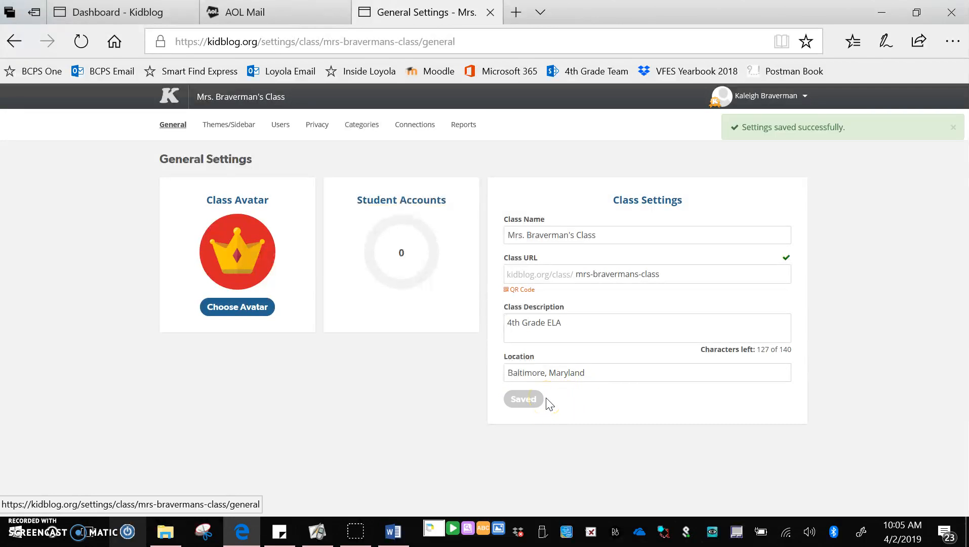
left_click(228, 125)
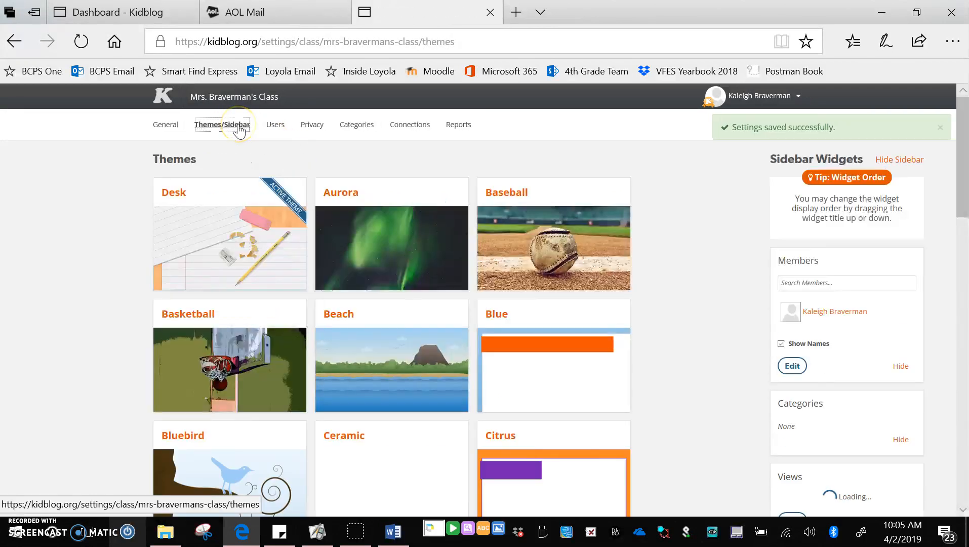
left_click(221, 124)
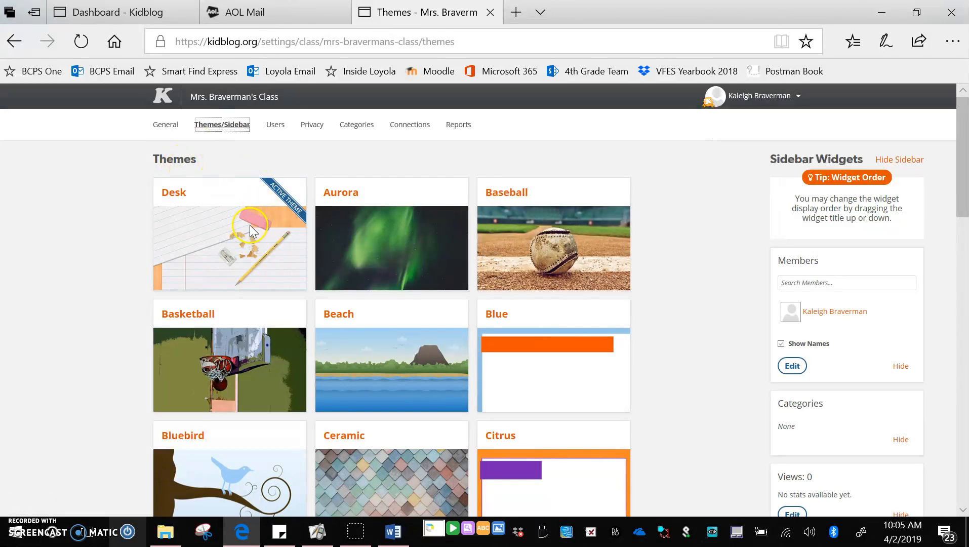
mouse_move(797, 155)
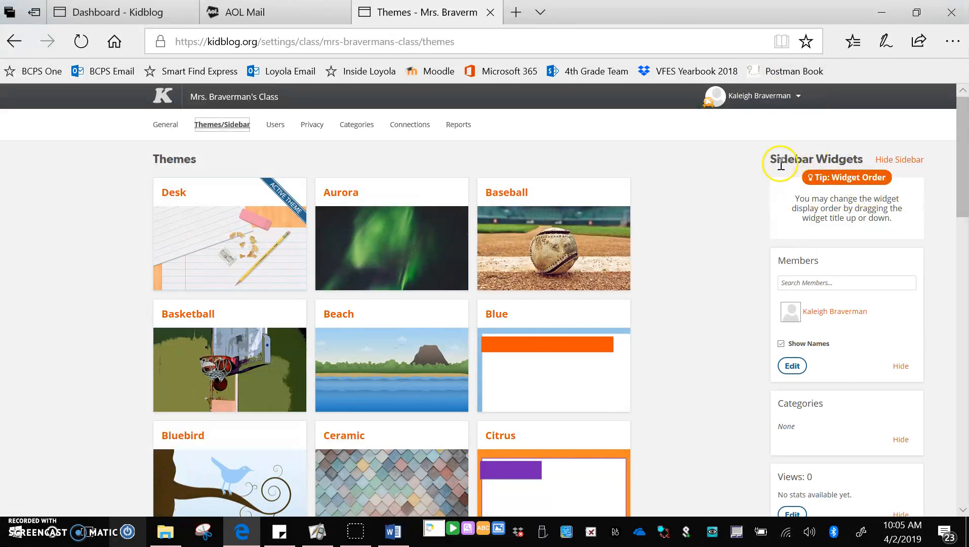
mouse_move(822, 177)
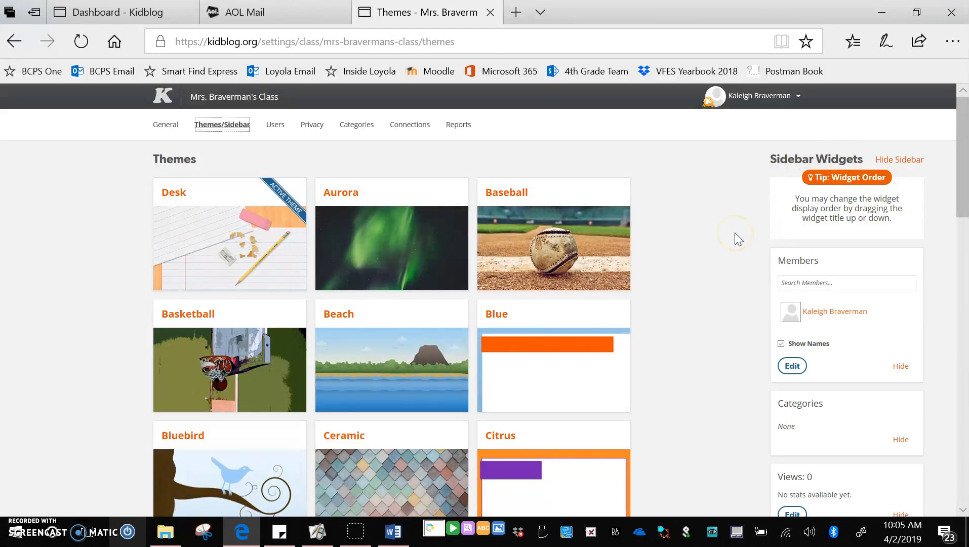
scroll("down", 3)
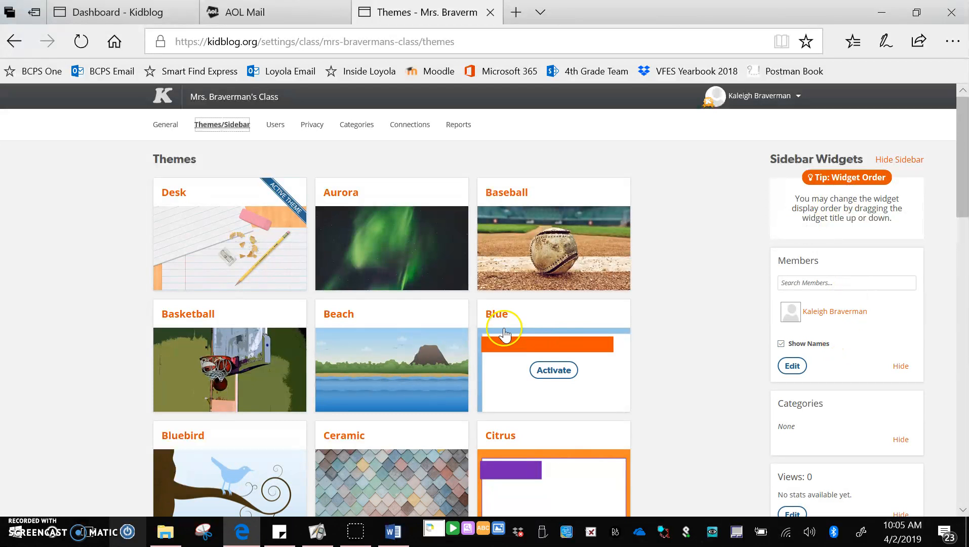
mouse_move(236, 240)
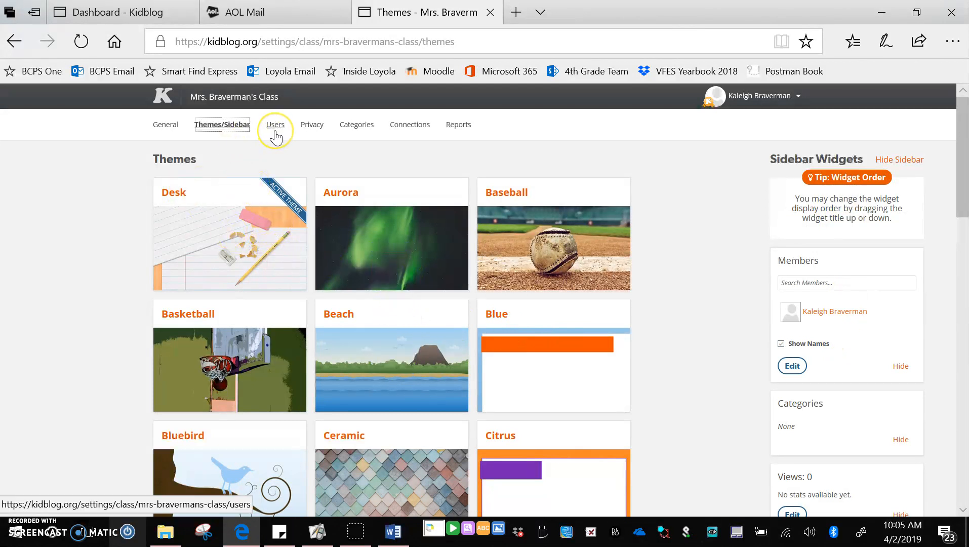
left_click(274, 125)
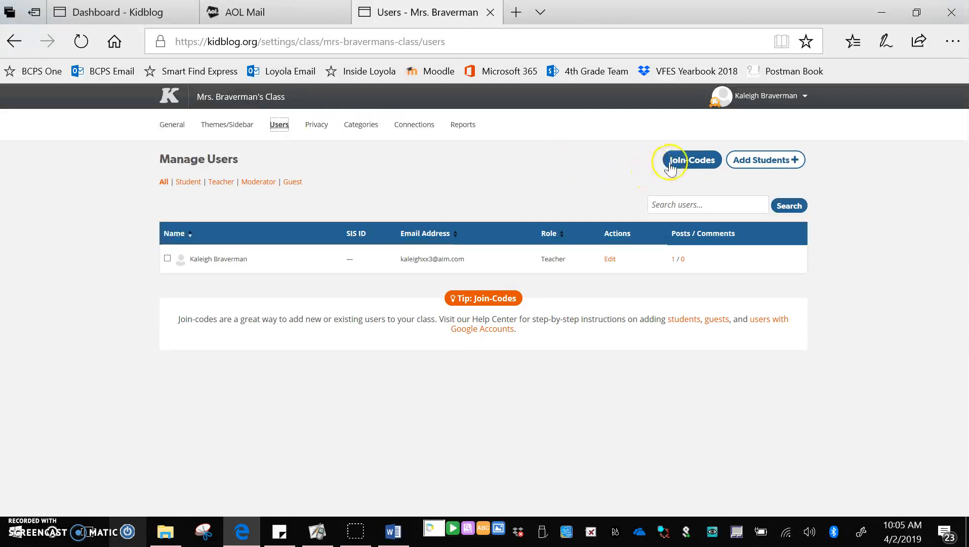
Enable the Student join-code for the class in the Join-Codes dialog.
left_click(690, 159)
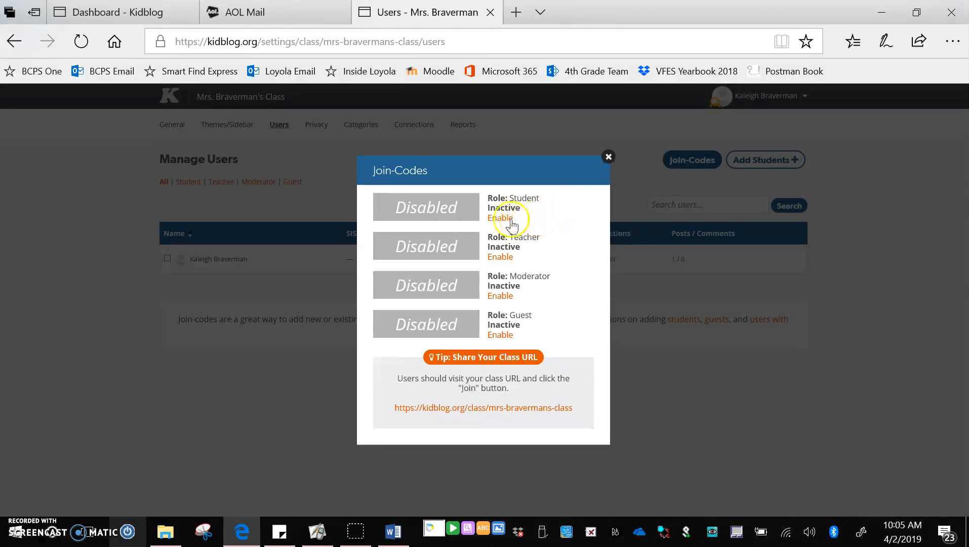
left_click(499, 217)
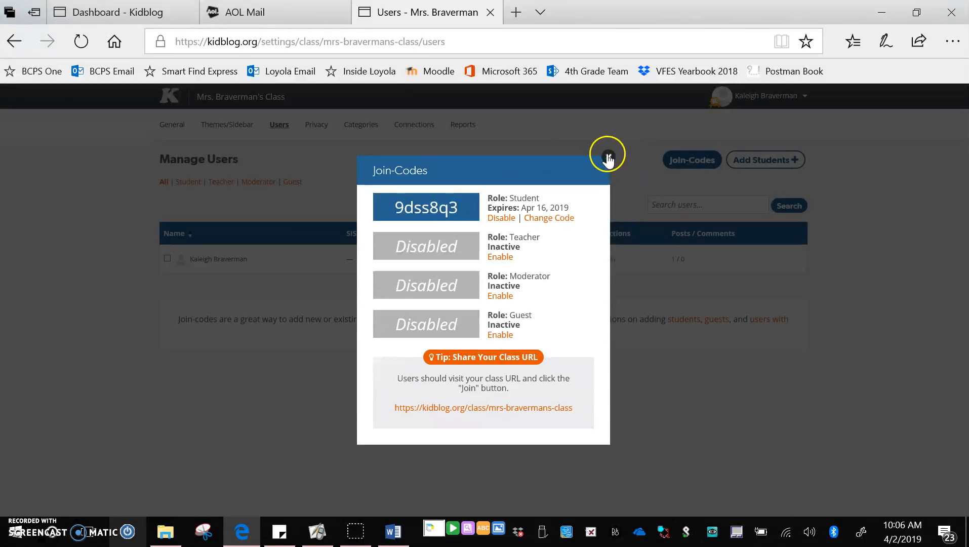
left_click(606, 153)
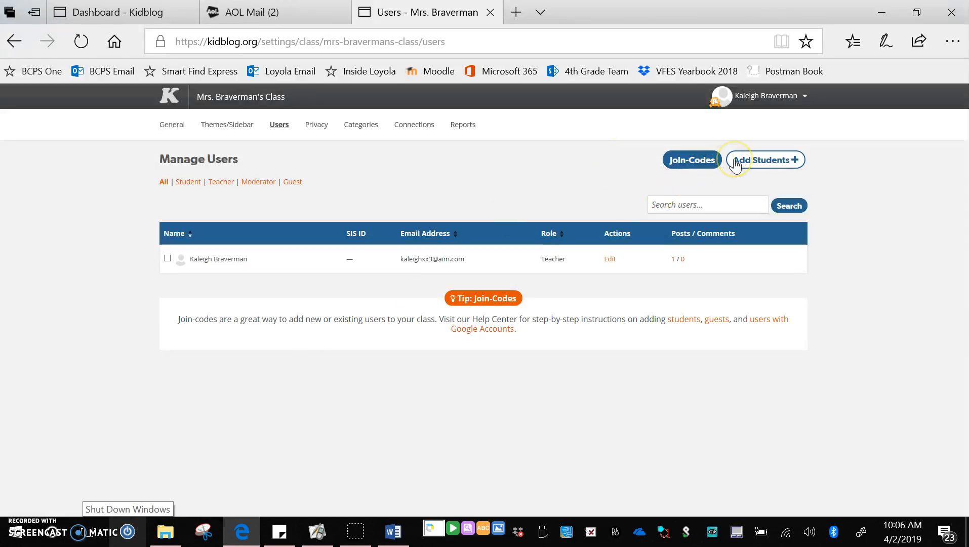
Start Add Students with password login and manual account creation selected.
left_click(765, 159)
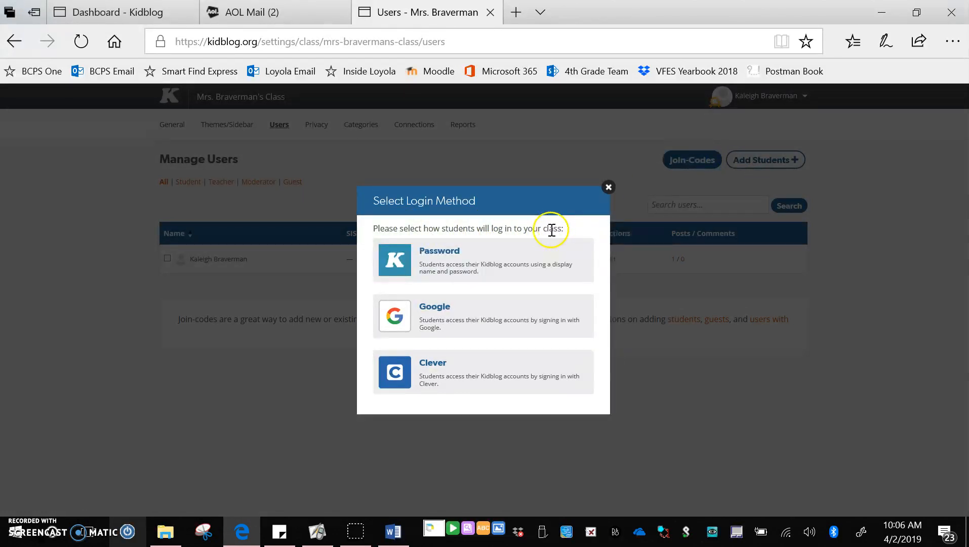
mouse_move(517, 266)
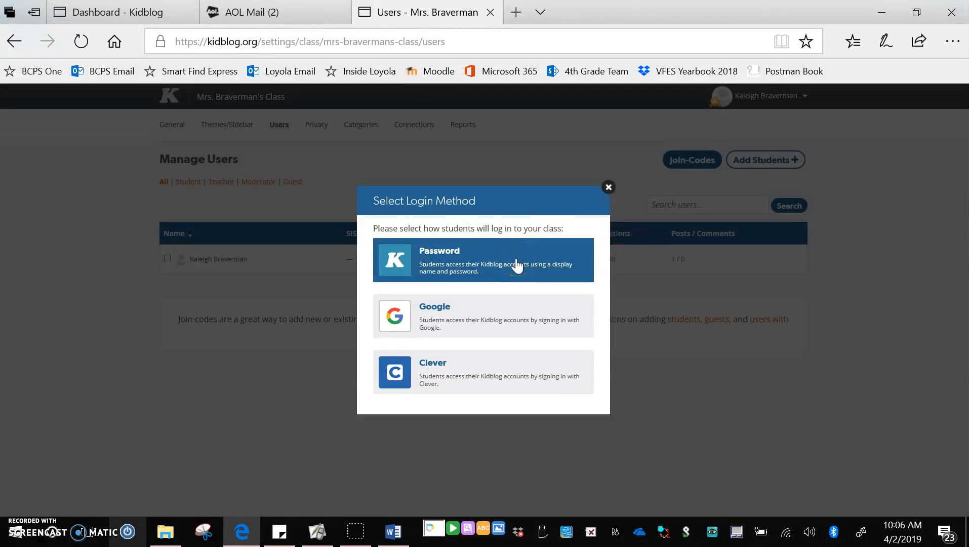
left_click(483, 259)
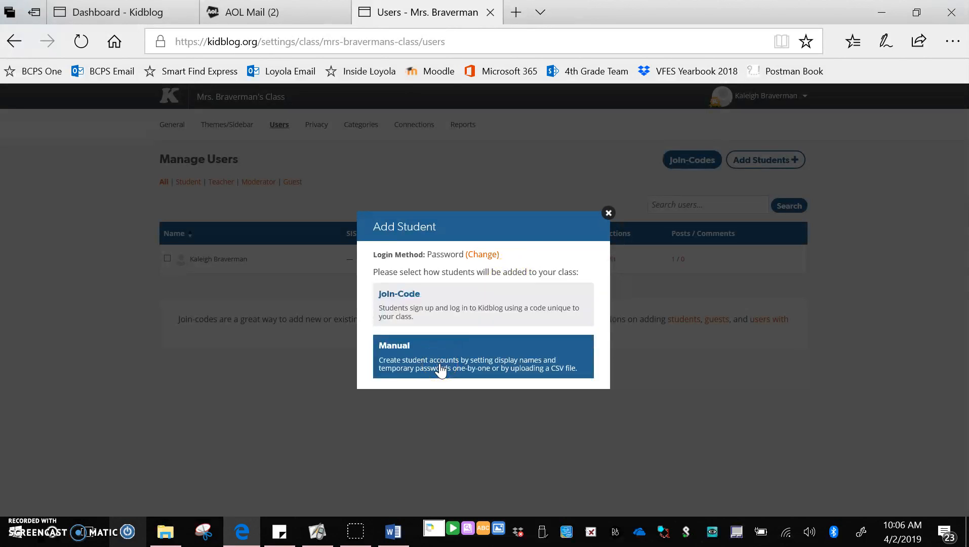
left_click(481, 356)
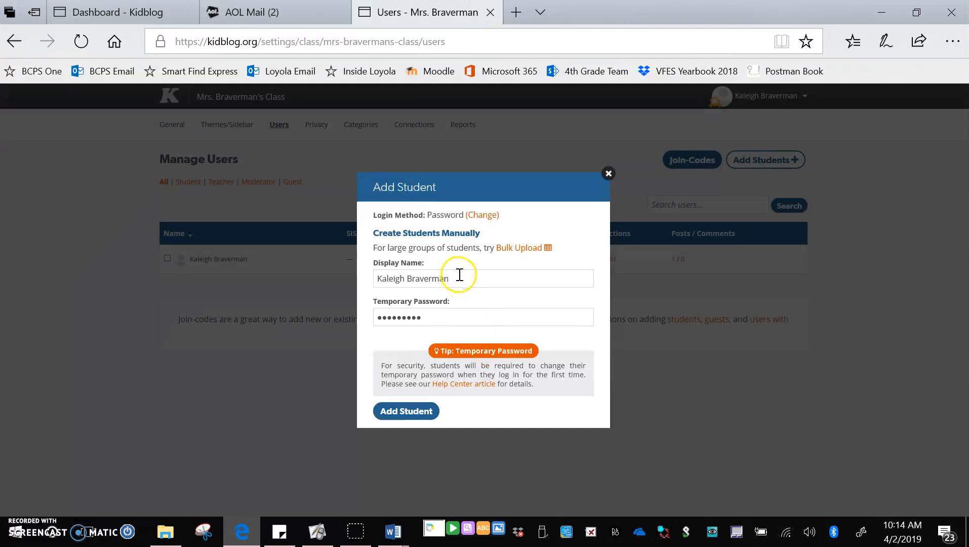
mouse_move(477, 312)
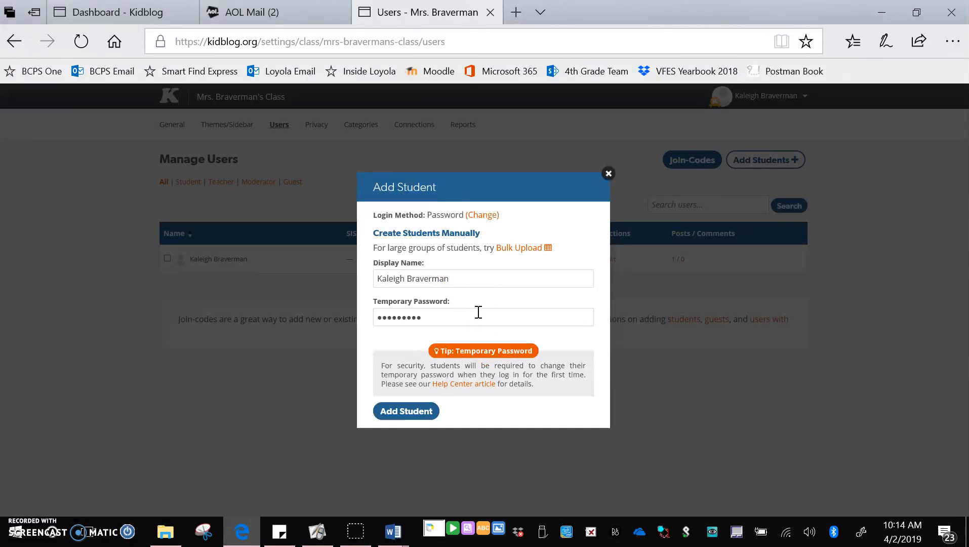
left_click(519, 247)
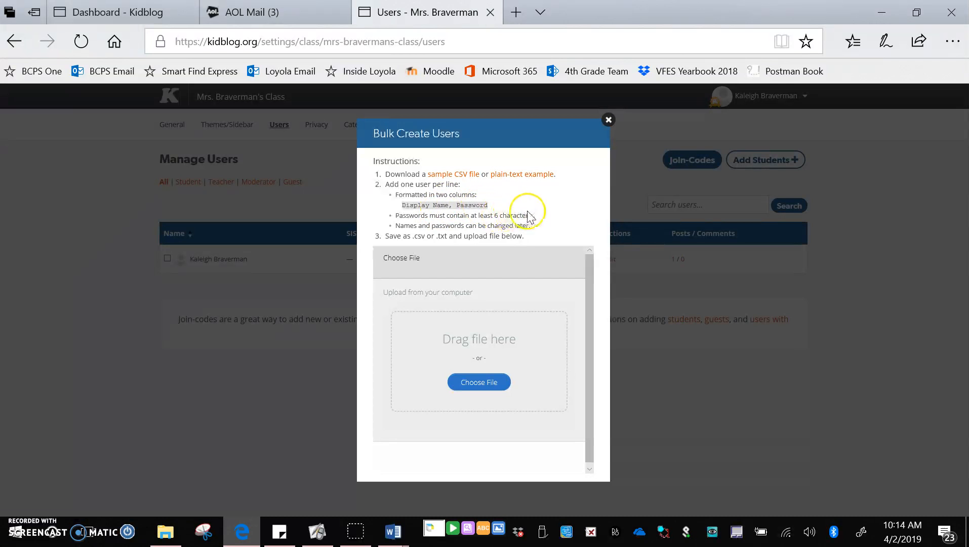
mouse_move(540, 231)
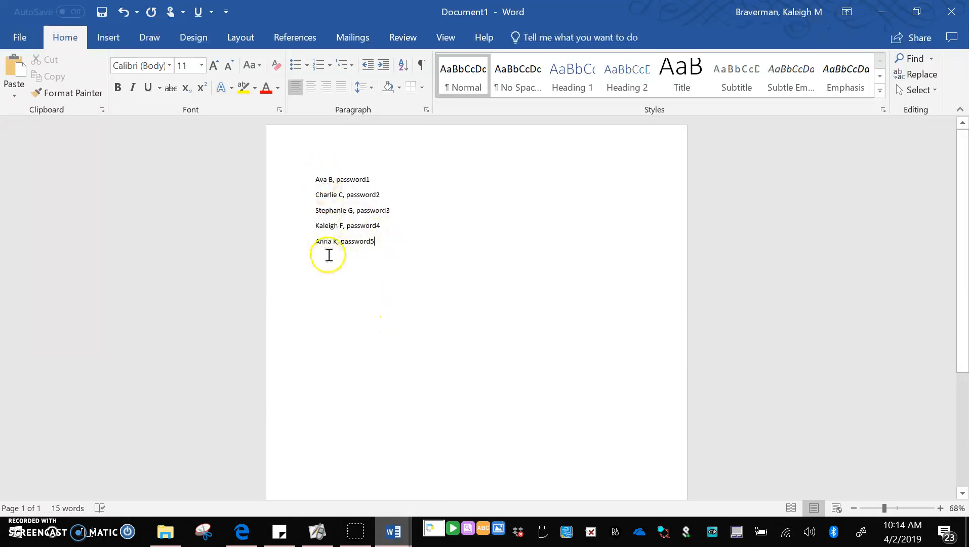
mouse_move(426, 241)
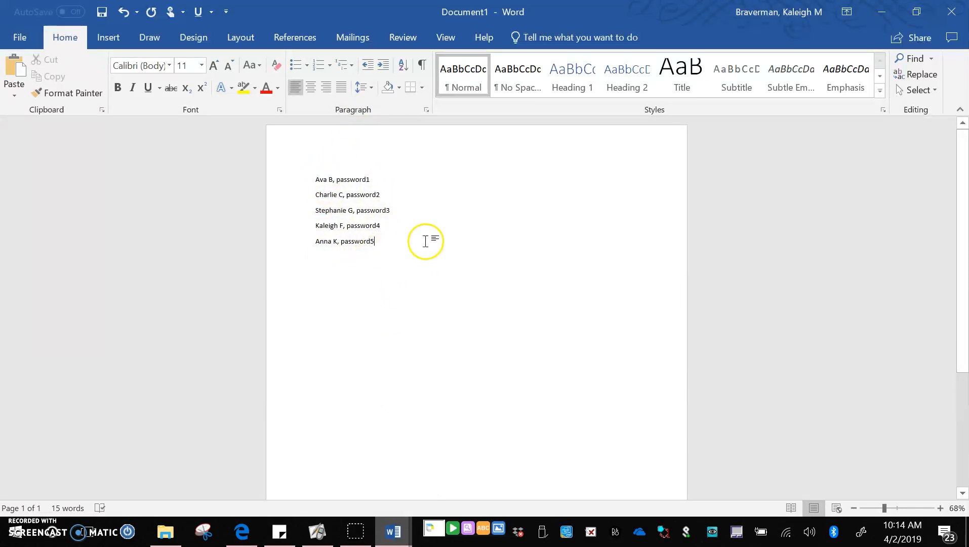
mouse_move(417, 257)
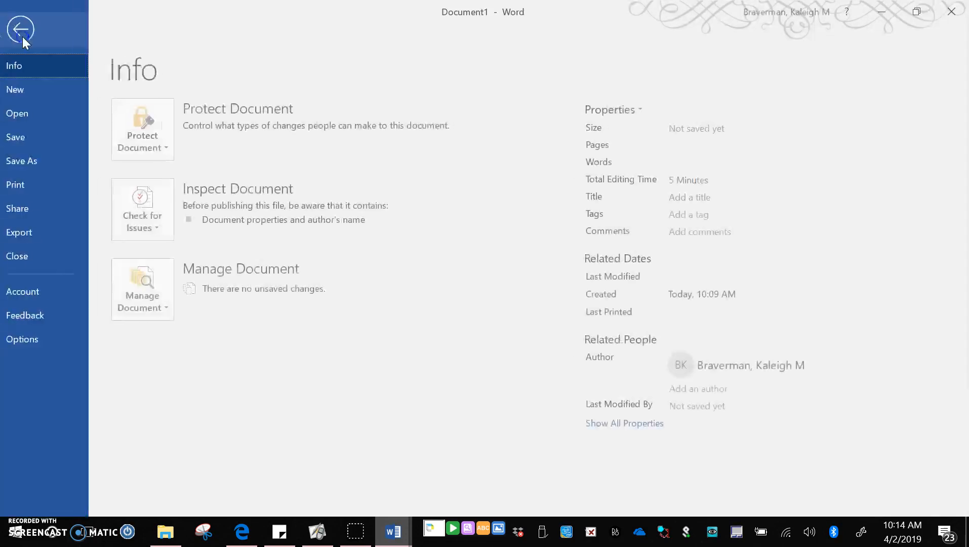
Save the student list to This PC as plain-text file Kidblog.txt, confirming the conversion.
left_click(25, 161)
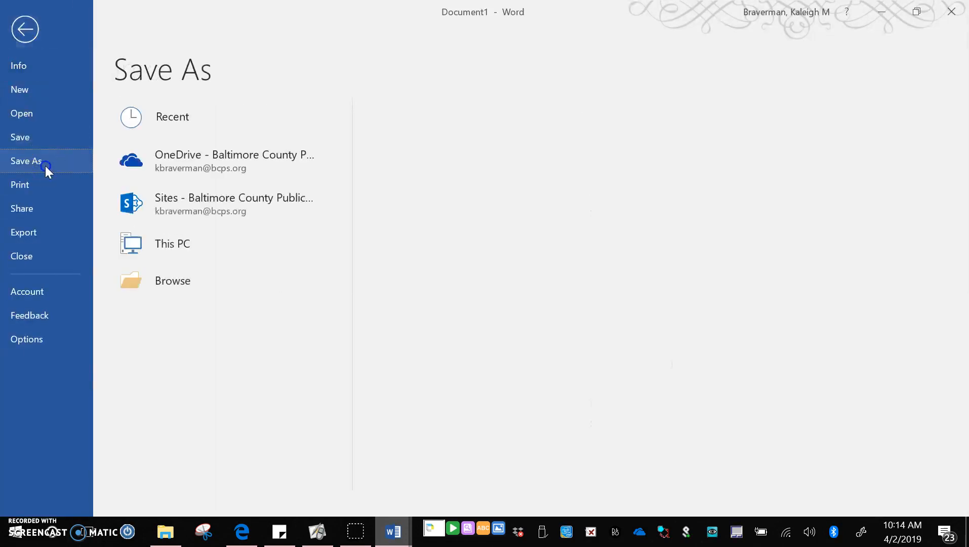
left_click(172, 243)
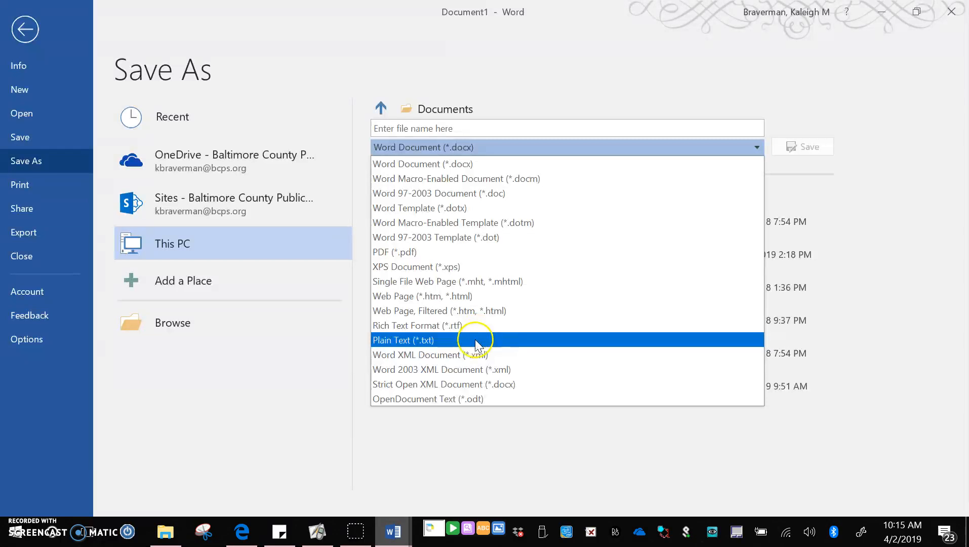
left_click(404, 340)
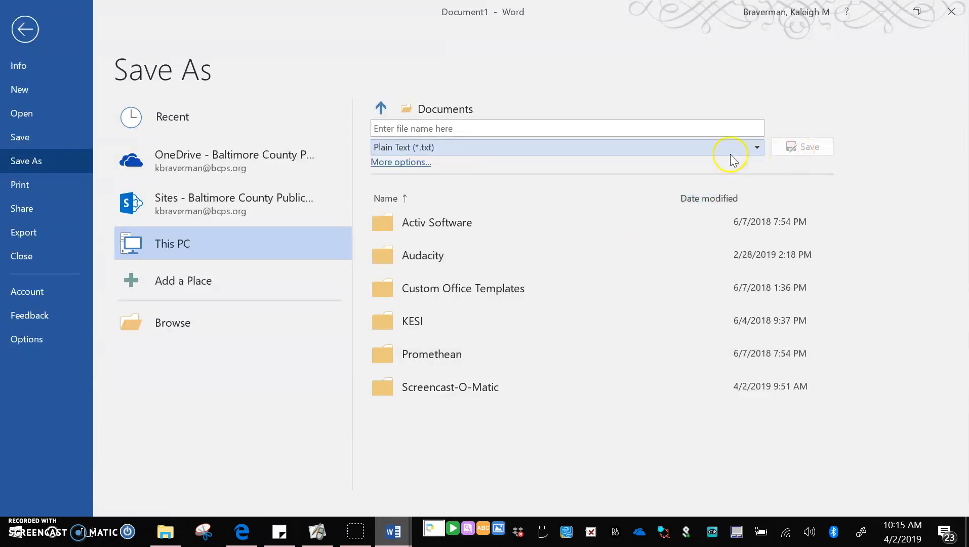
type("Kid")
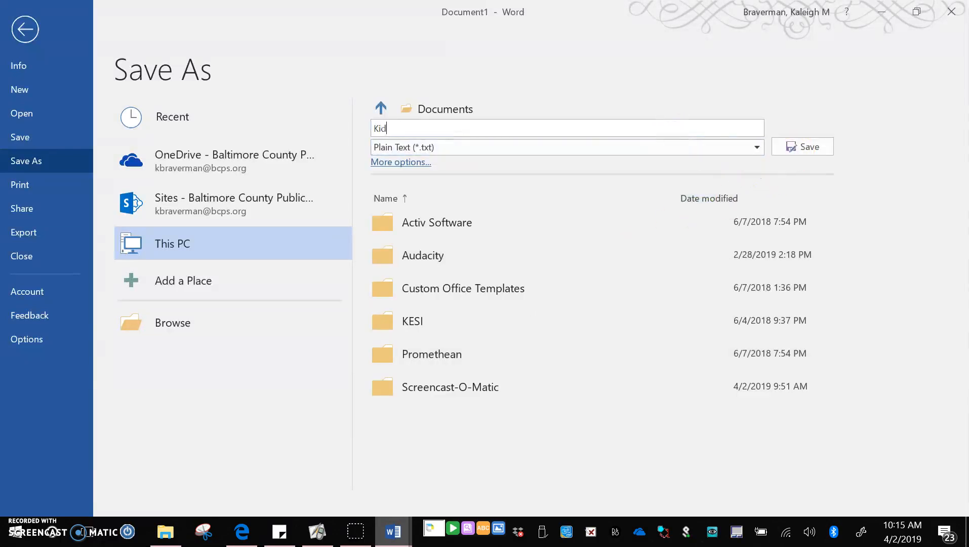
type("blog")
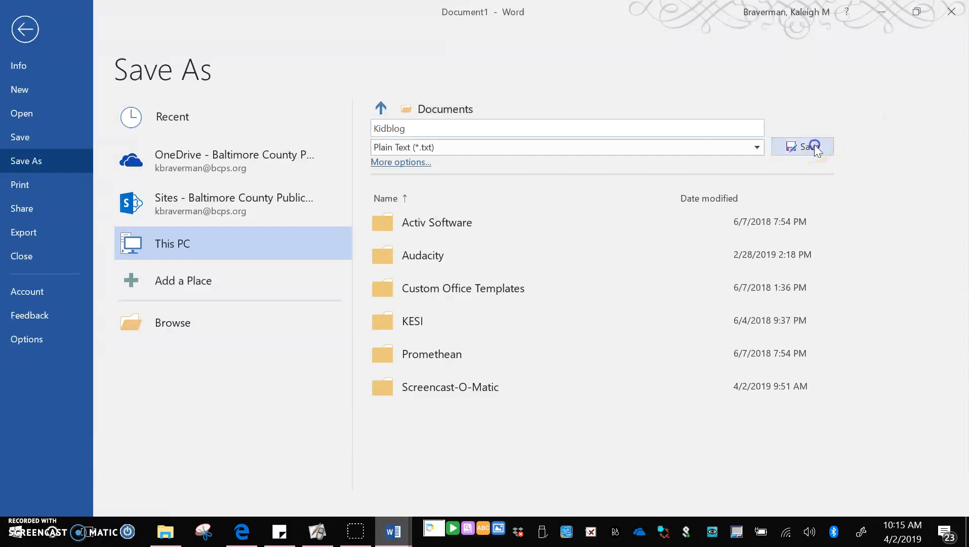
left_click(803, 147)
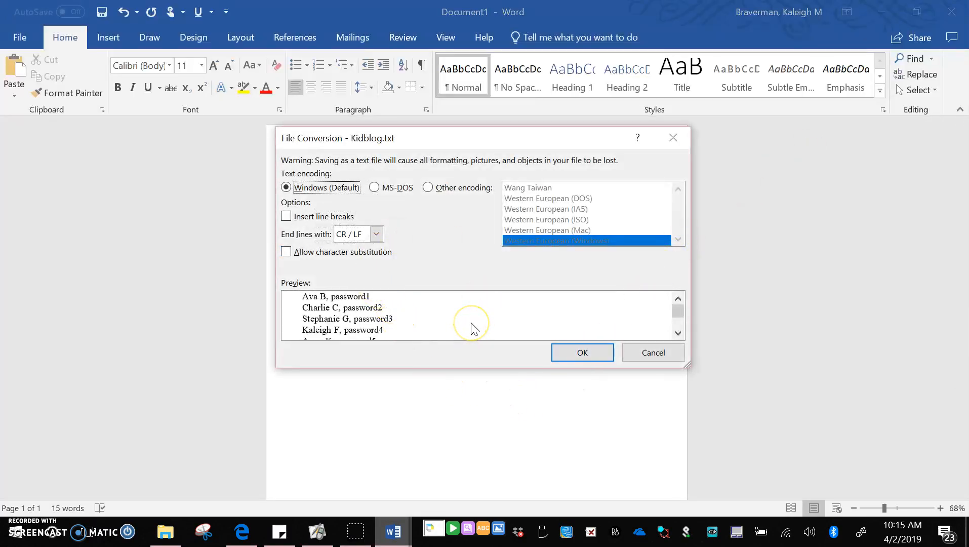
left_click(581, 352)
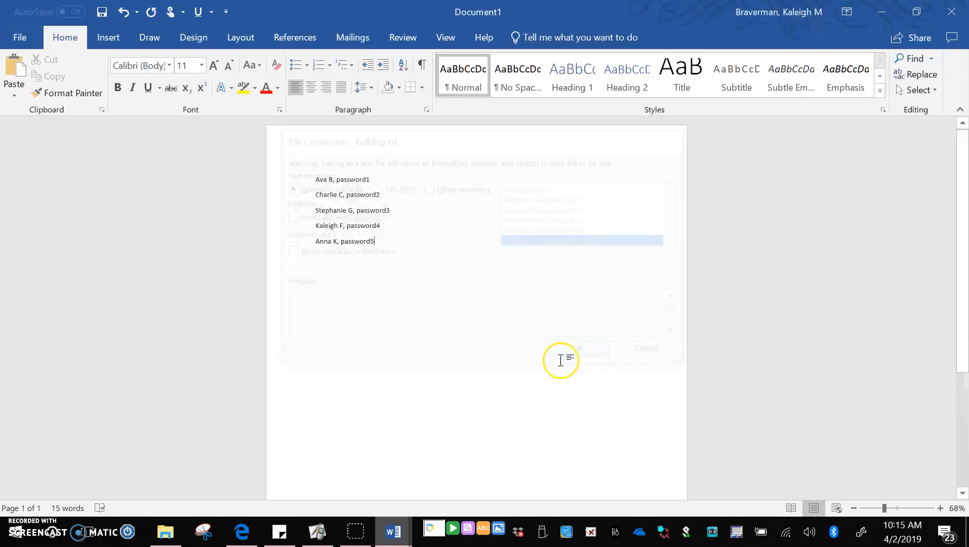
left_click(575, 348)
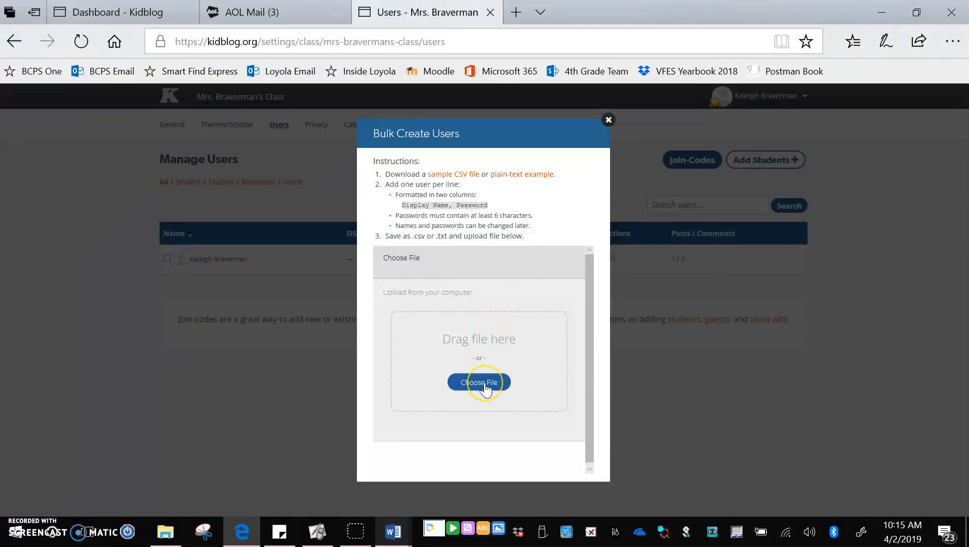
Upload Kidblog.txt from Documents to bulk-create the five student accounts.
left_click(478, 382)
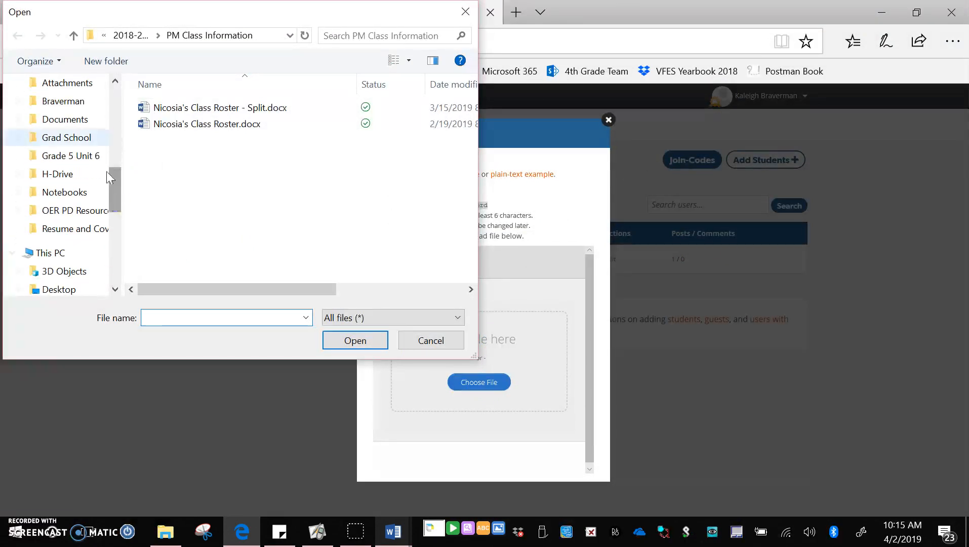
left_click(66, 119)
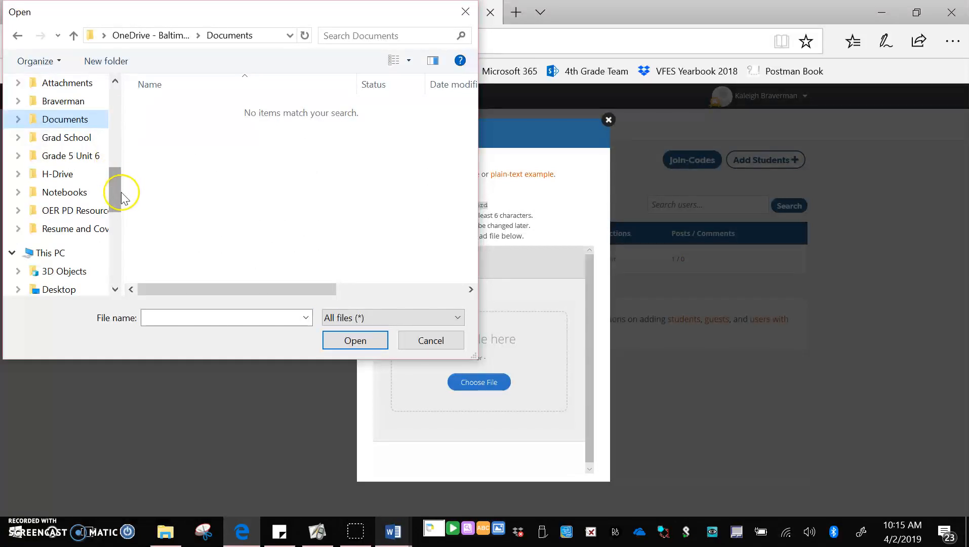
left_click(66, 216)
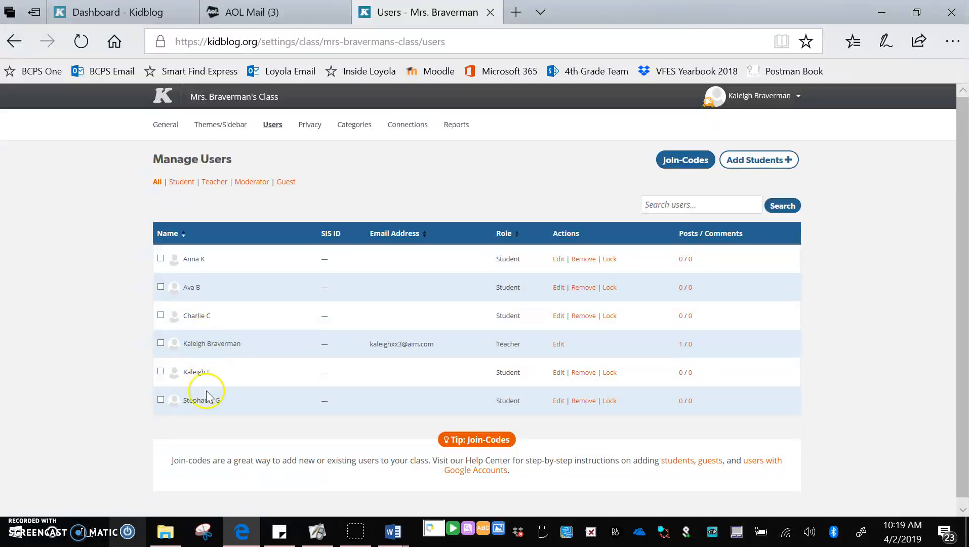
mouse_move(211, 419)
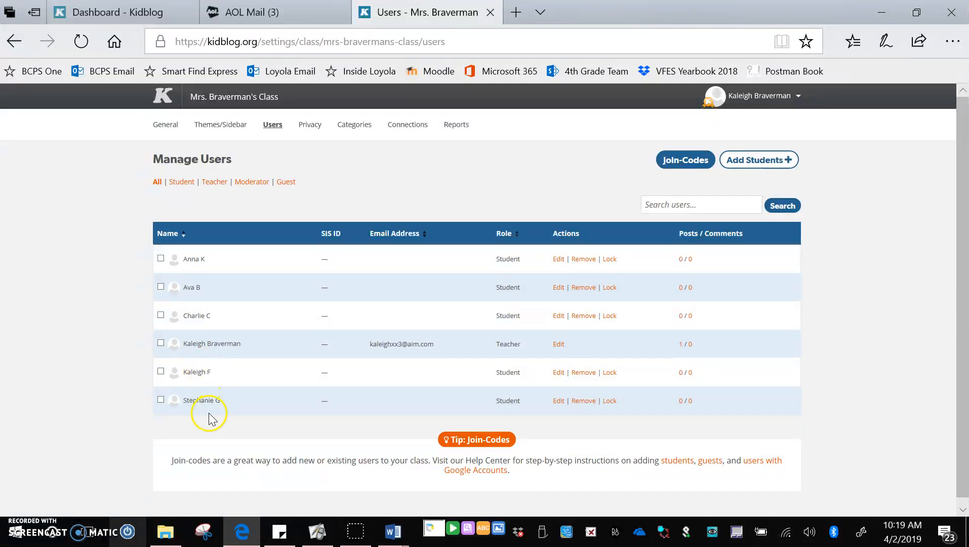
mouse_move(211, 402)
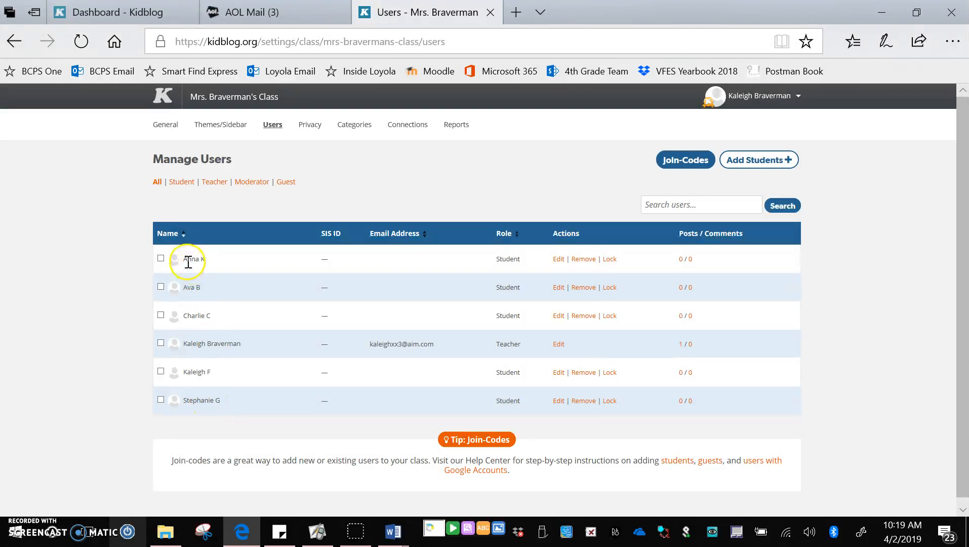
mouse_move(244, 273)
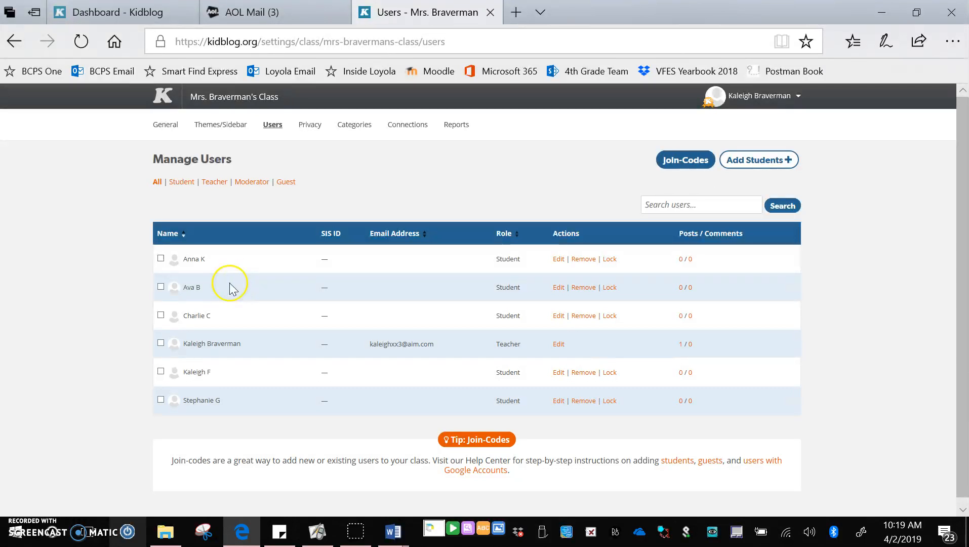
mouse_move(224, 291)
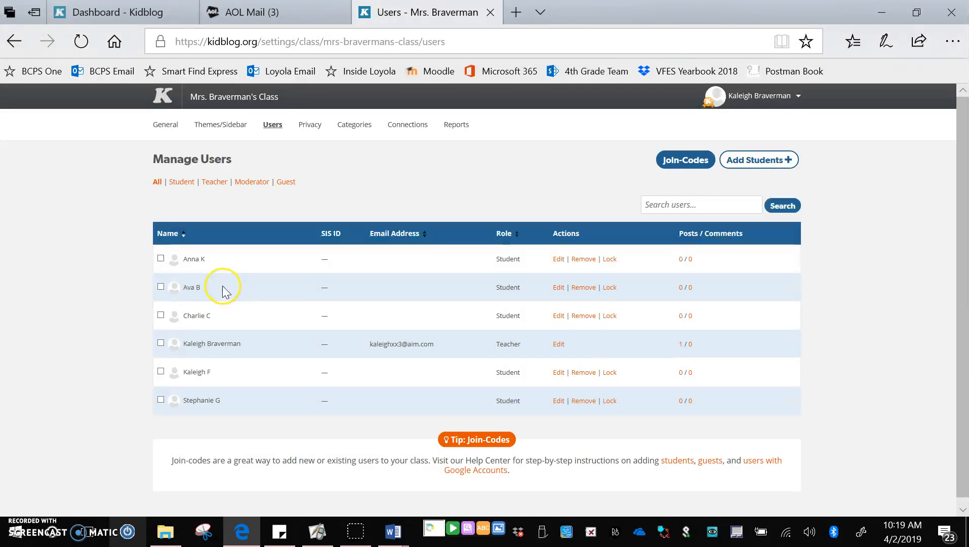
In Privacy settings, toggle student posts to Connections & Guests off and back on.
left_click(310, 125)
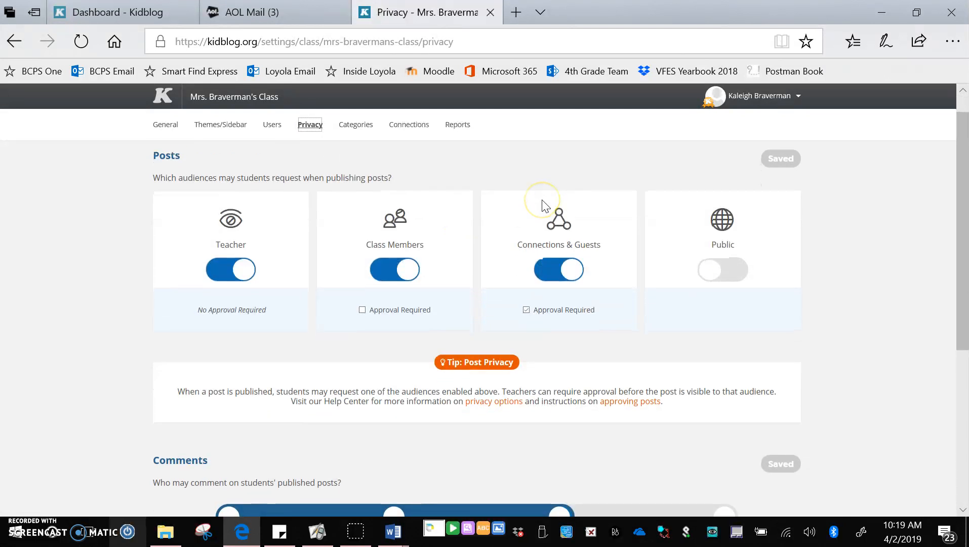
scroll("down", 3)
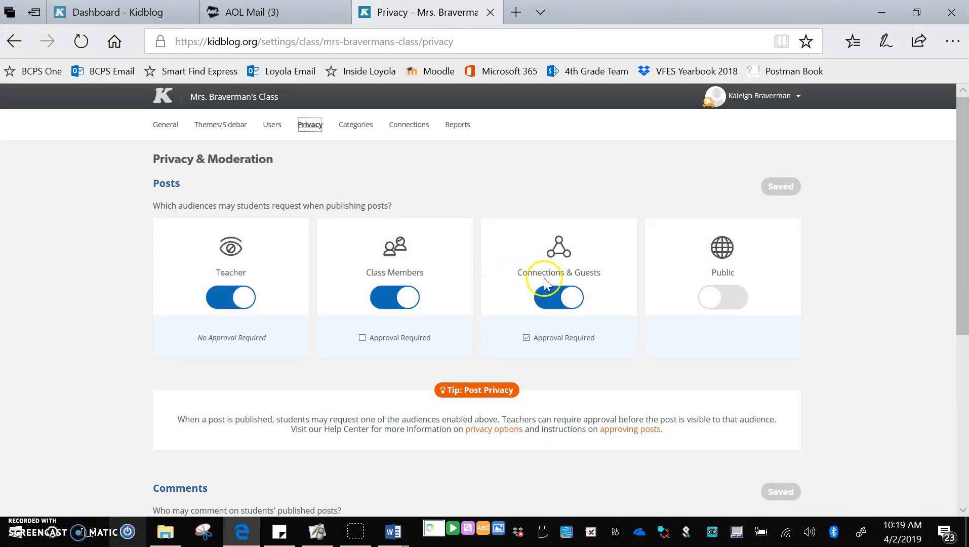
left_click(557, 297)
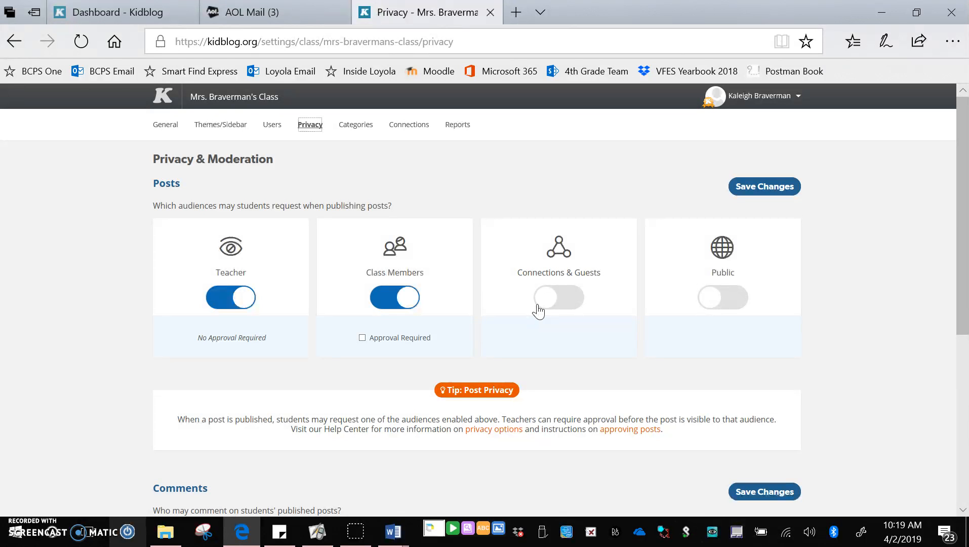
left_click(558, 296)
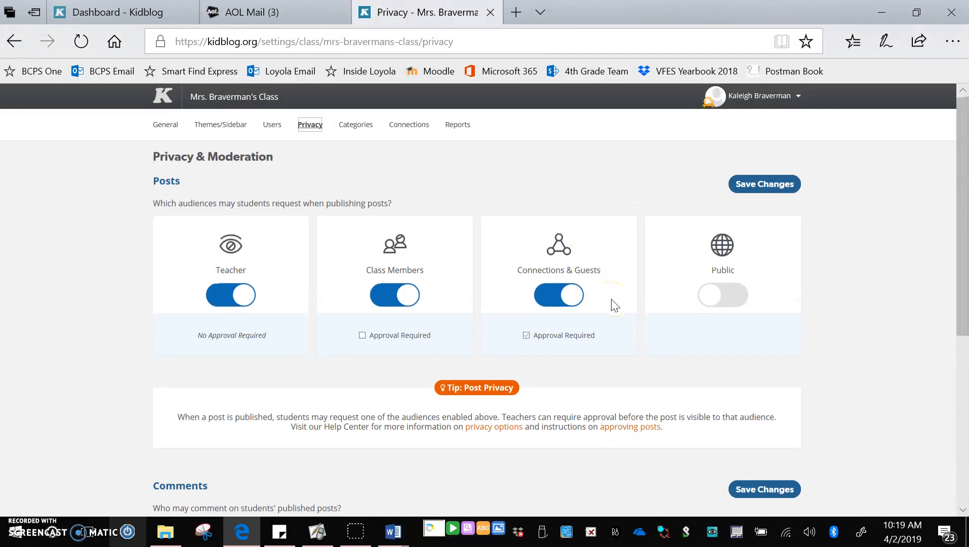
Review the remaining Posts and Comments moderation settings further down the page.
scroll("down", 3)
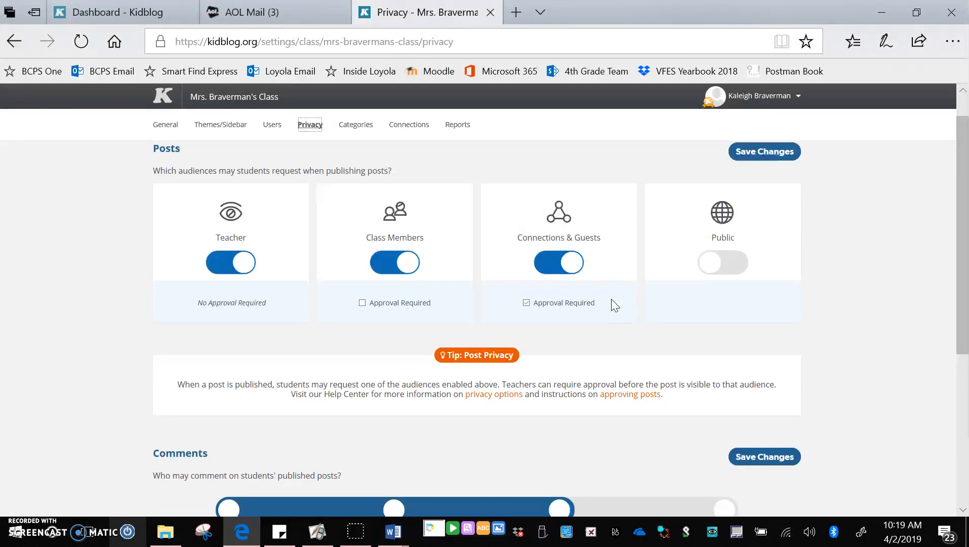
scroll("down", 3)
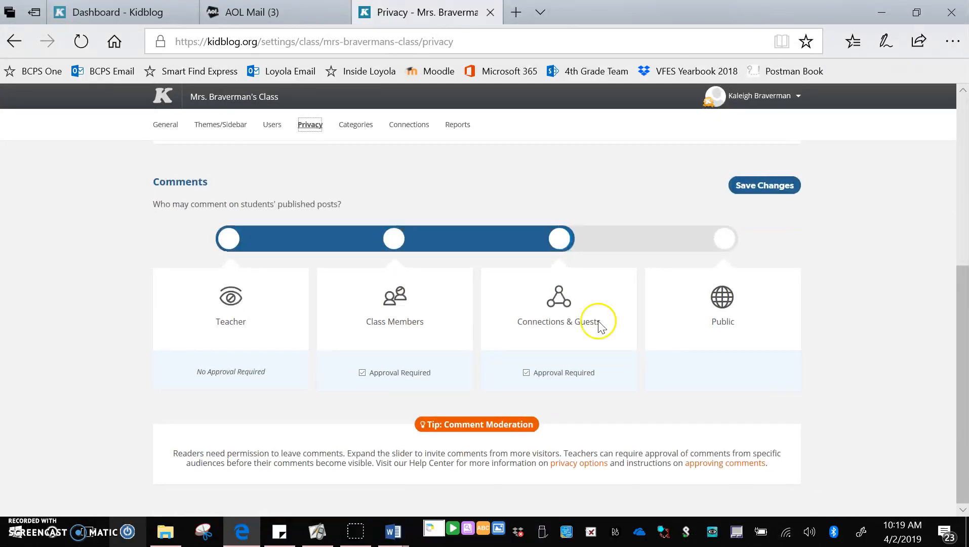
mouse_move(444, 378)
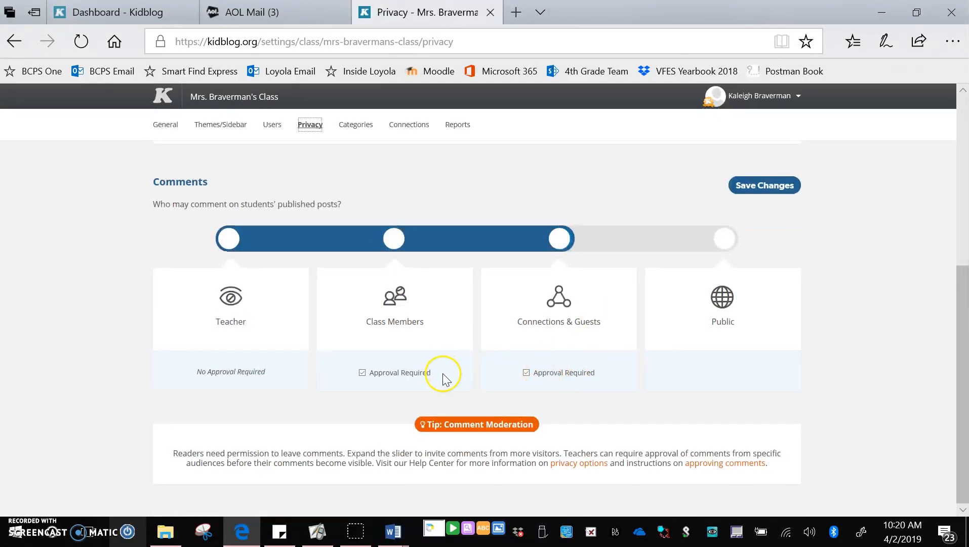
scroll("down", 3)
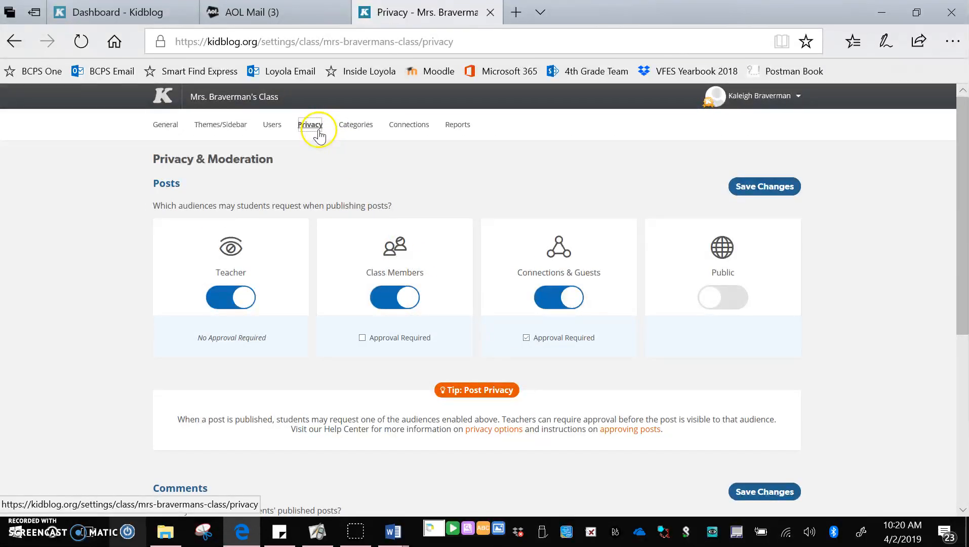
Create a new class category named 'ELA Unit 1 Culminating Event'.
left_click(360, 125)
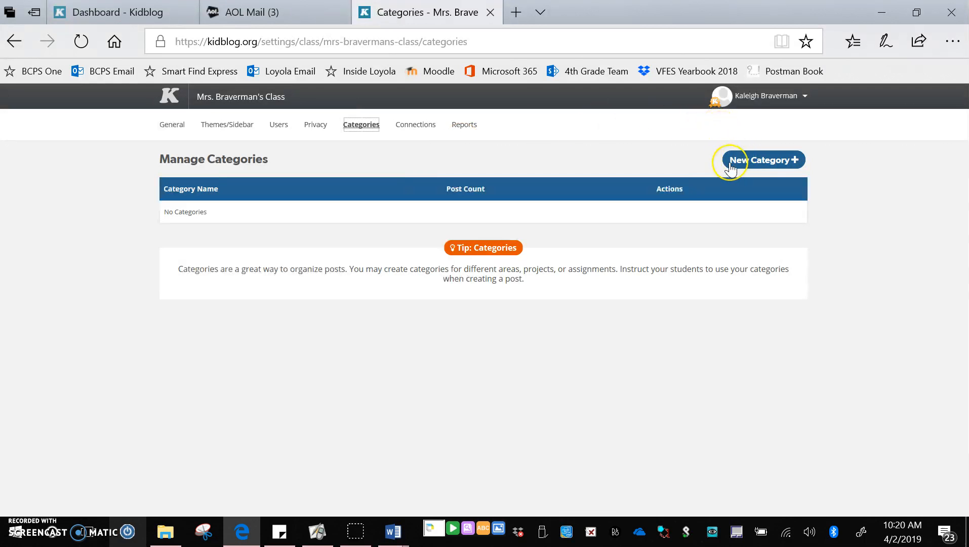
left_click(762, 159)
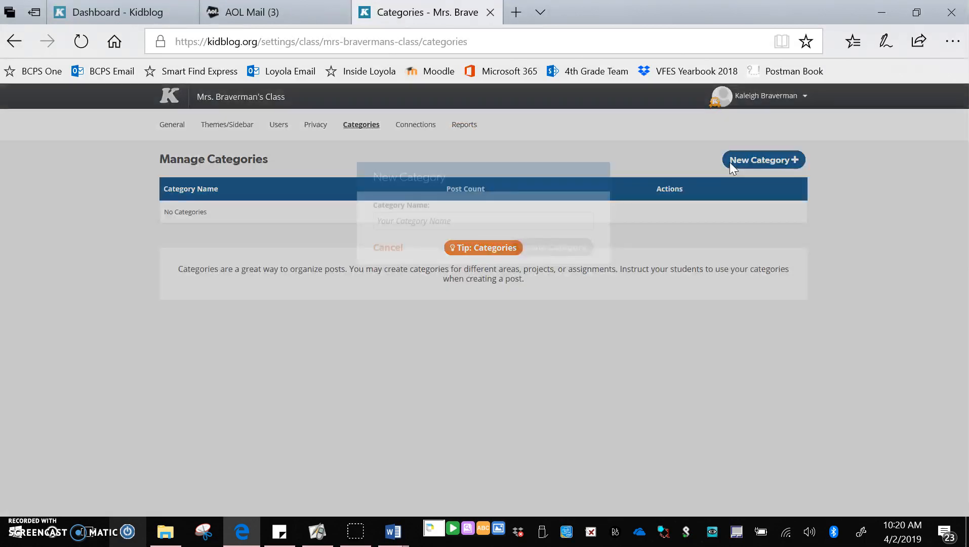
type("E")
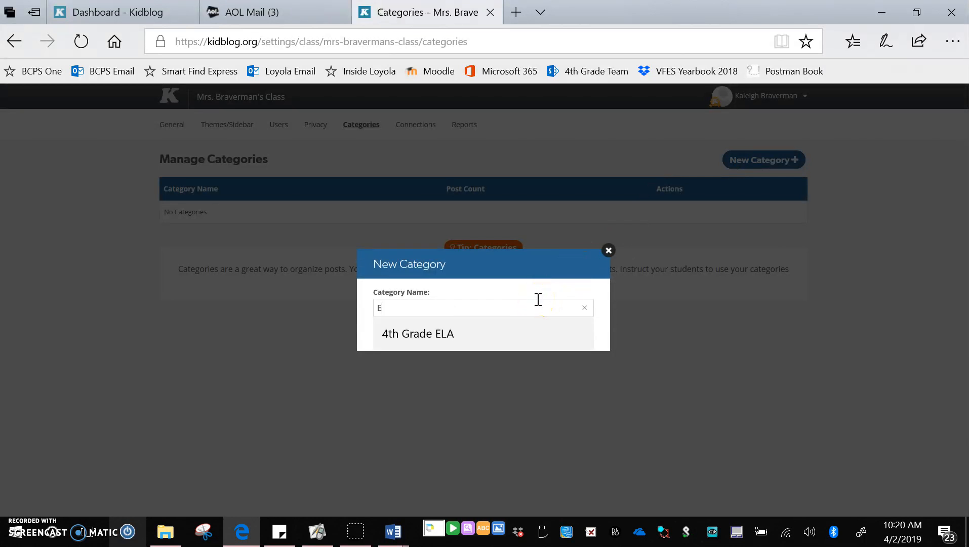
type("LA Unit 1")
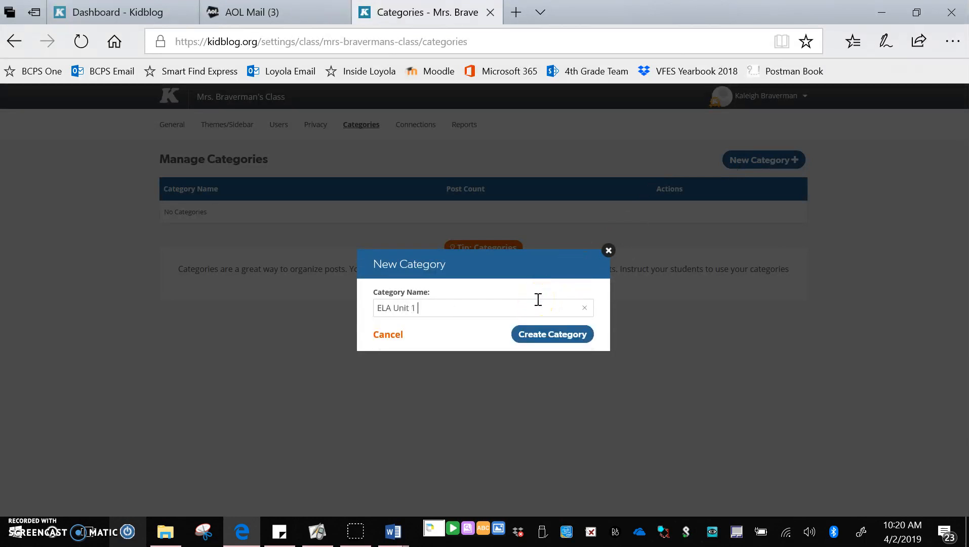
type("Culminativn")
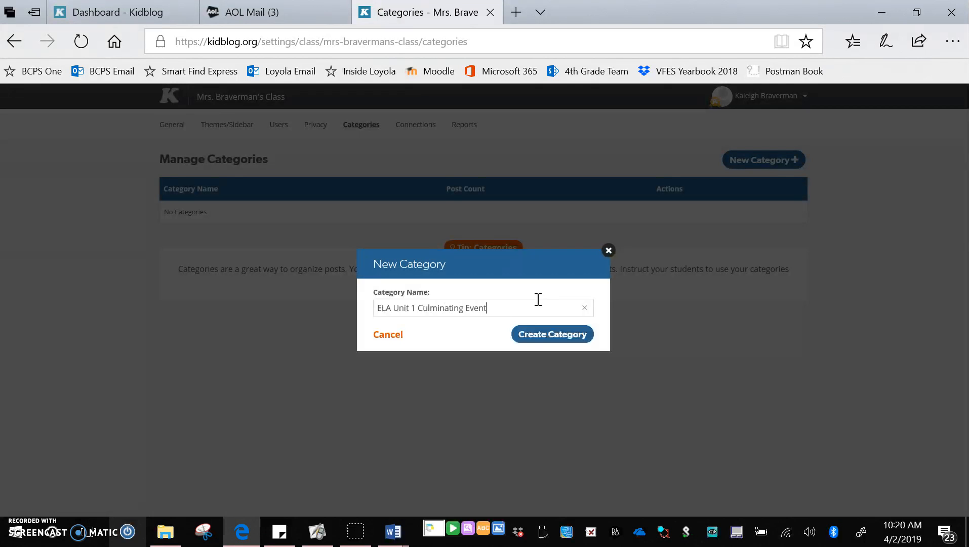
left_click(550, 333)
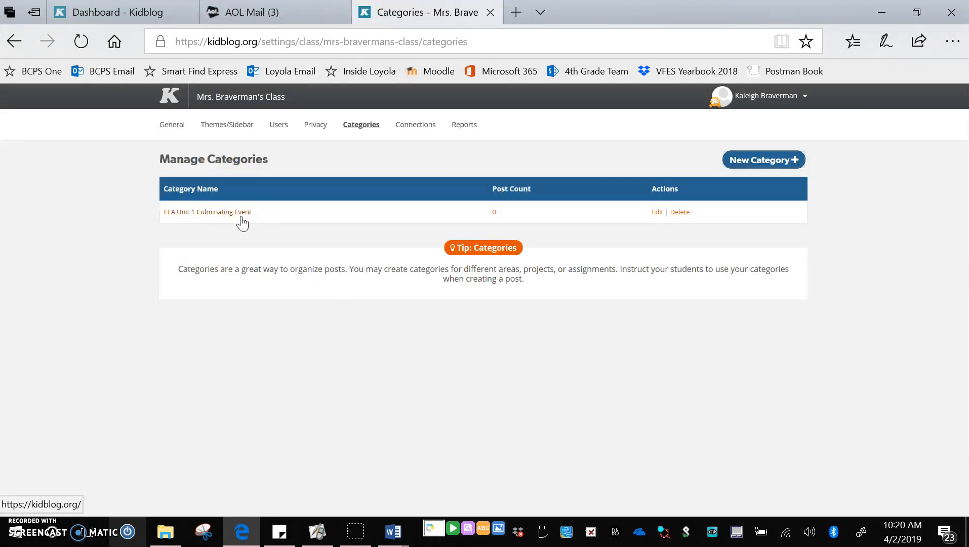
Switch to the class Connections settings page.
left_click(415, 125)
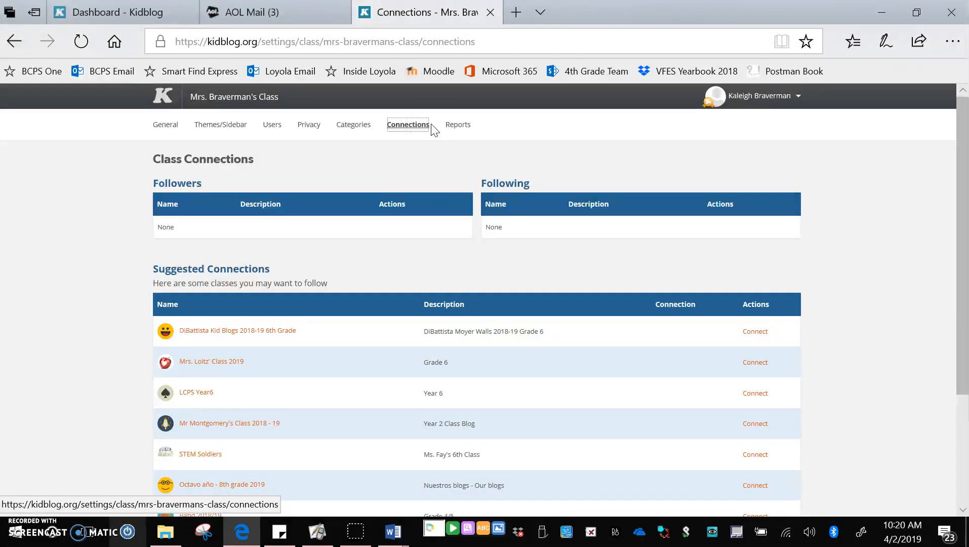
Look over the Connections page, then review the Reports page's users and post statistics.
scroll("down", 3)
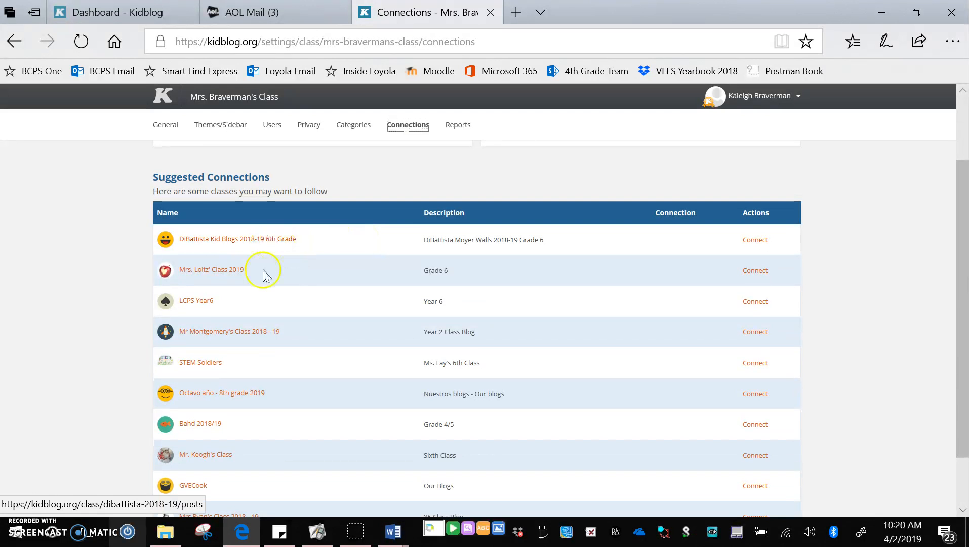
mouse_move(354, 370)
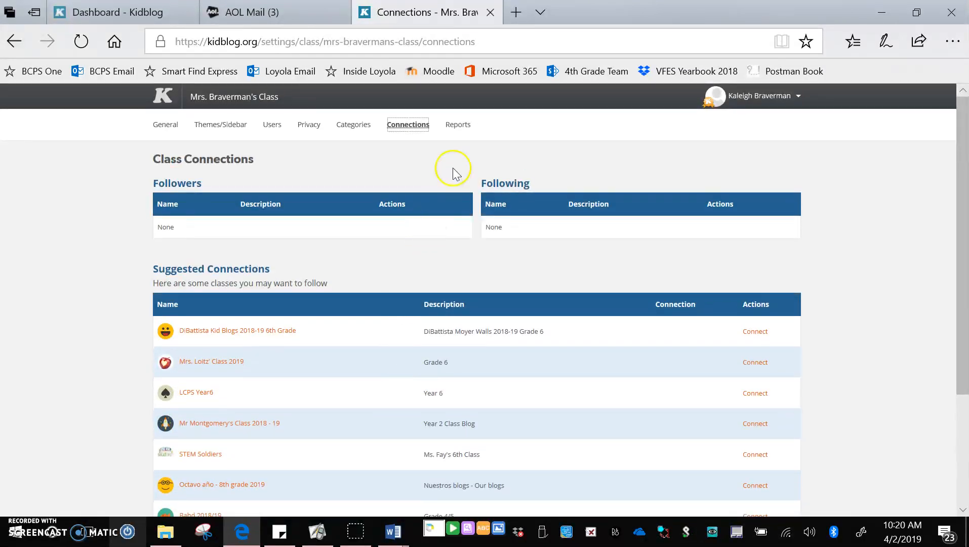
left_click(457, 125)
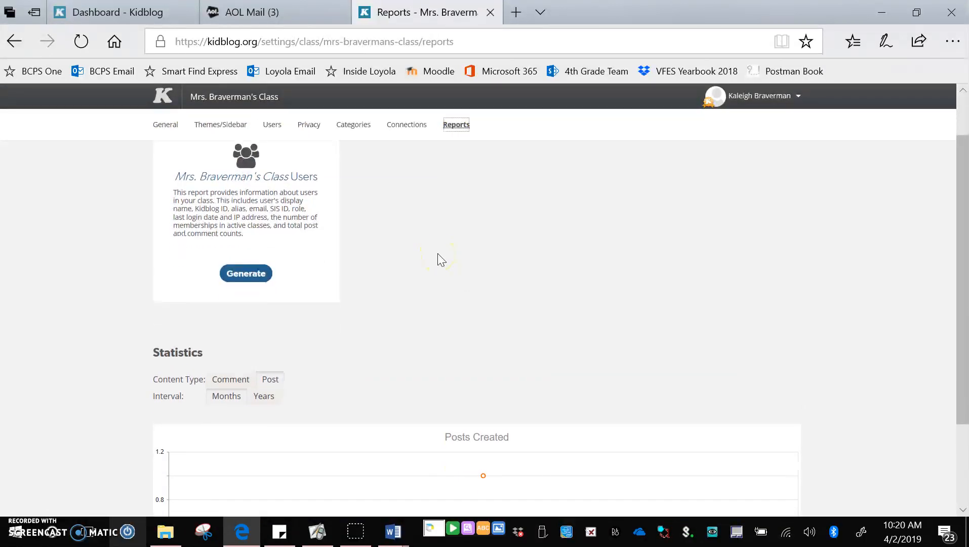
scroll("down", 3)
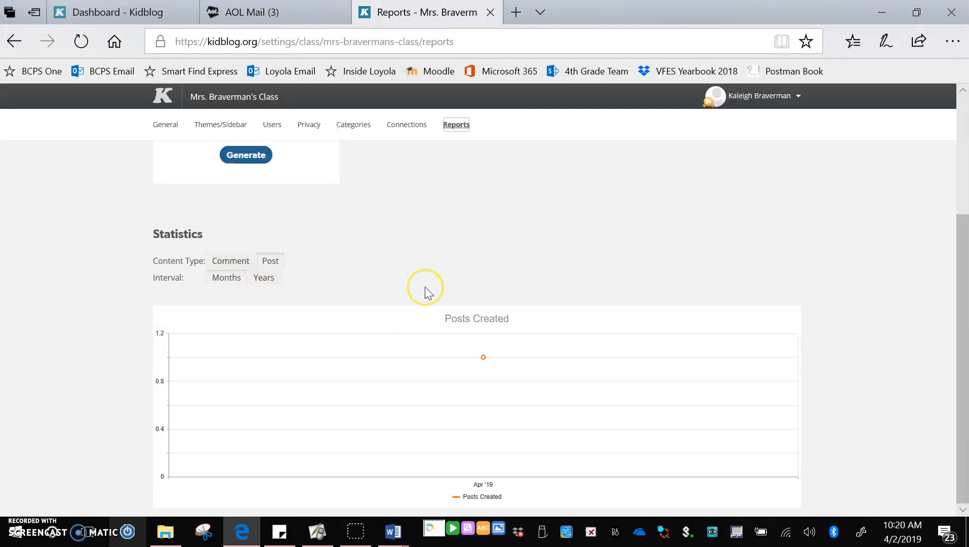
scroll("up", 3)
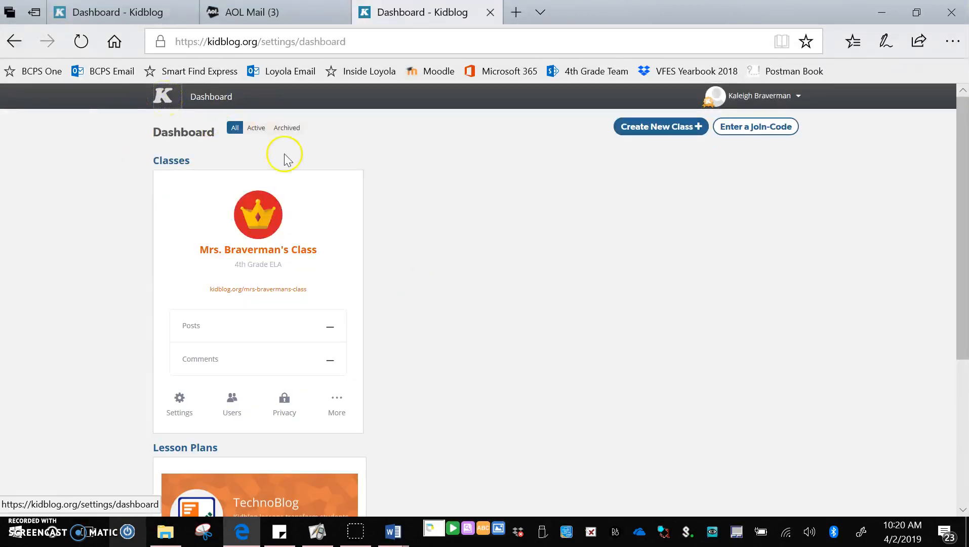
Scroll Mrs. Braverman's Class blog page to view its posts, six members and categories.
scroll("down", 3)
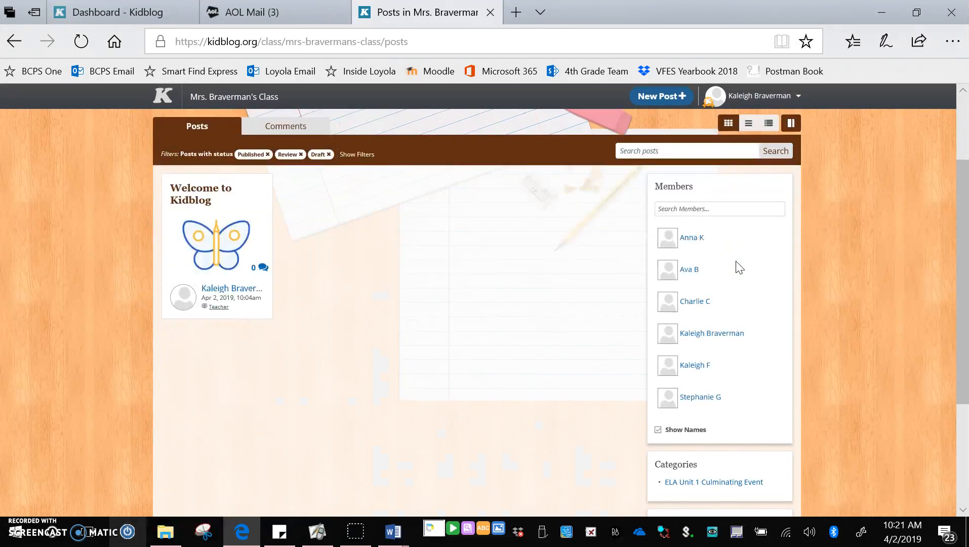
scroll("down", 3)
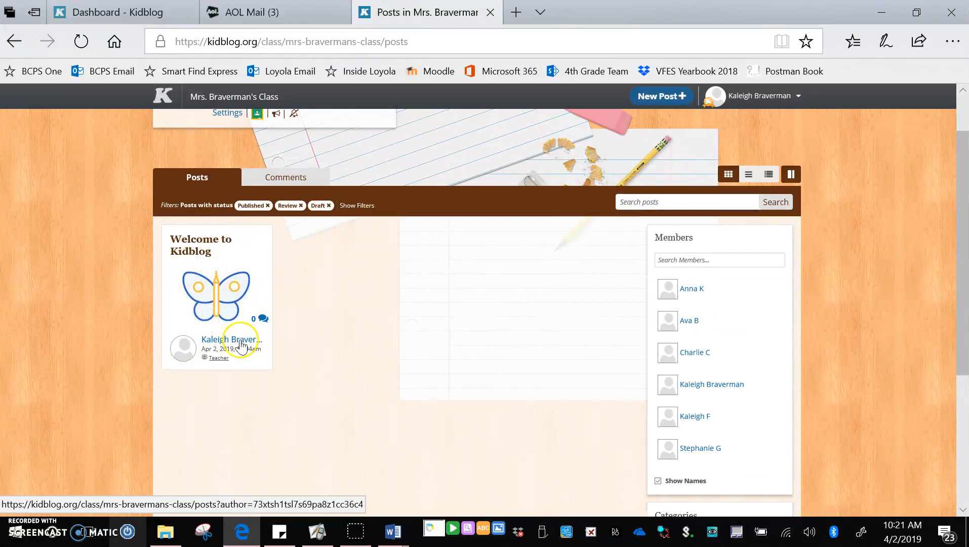
scroll("up", 3)
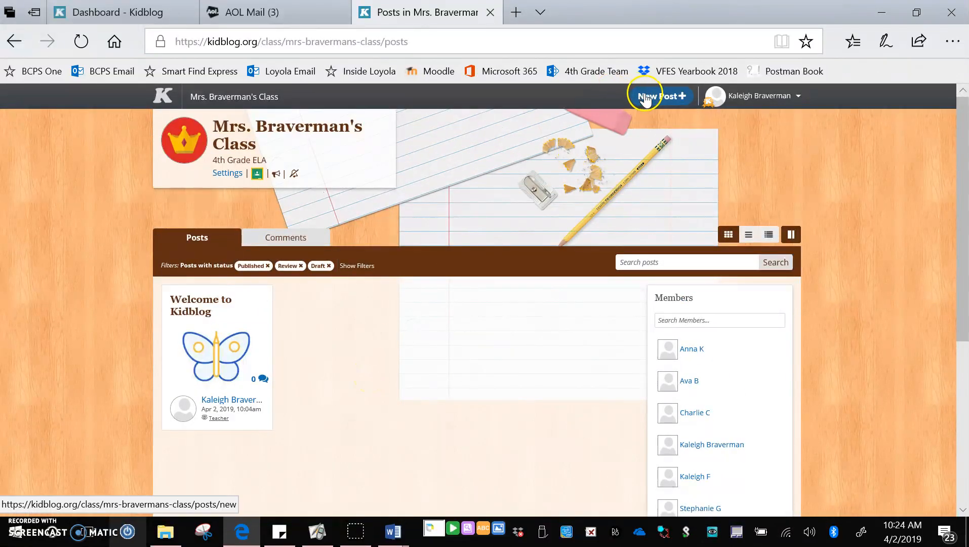
left_click(658, 96)
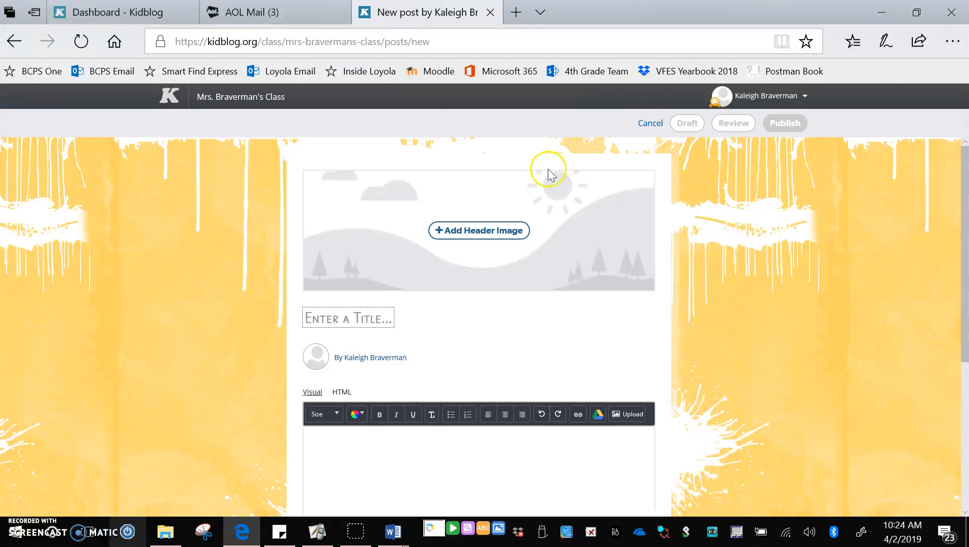
mouse_move(479, 231)
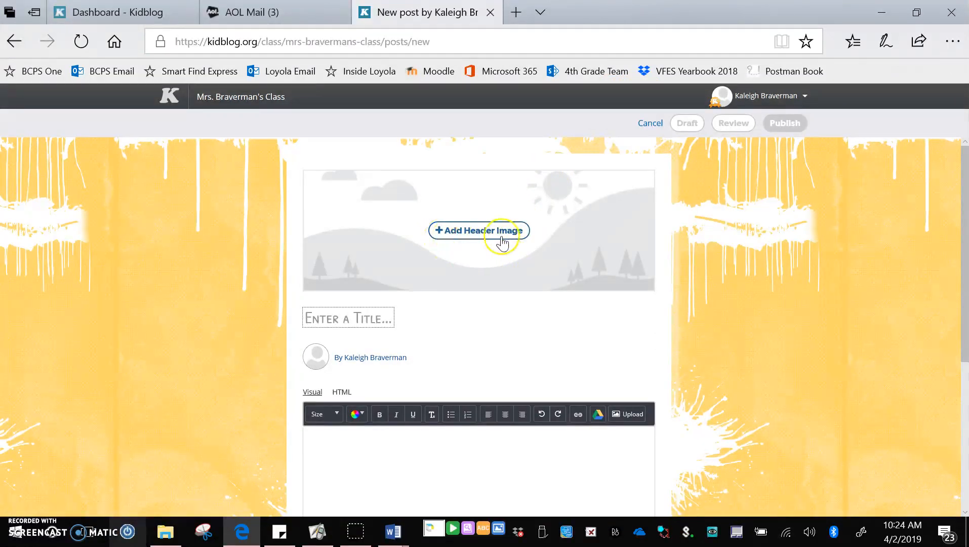
scroll("down", 3)
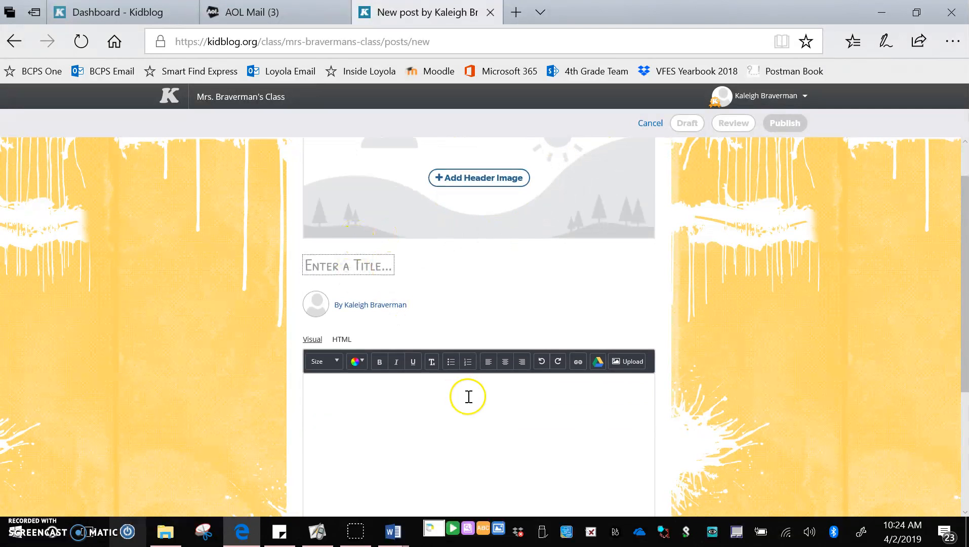
scroll("down", 3)
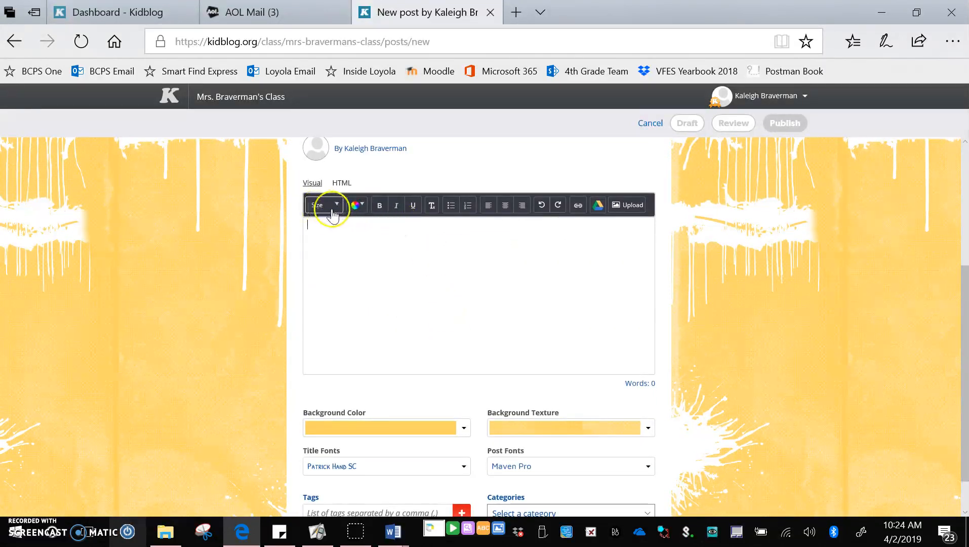
scroll("down", 3)
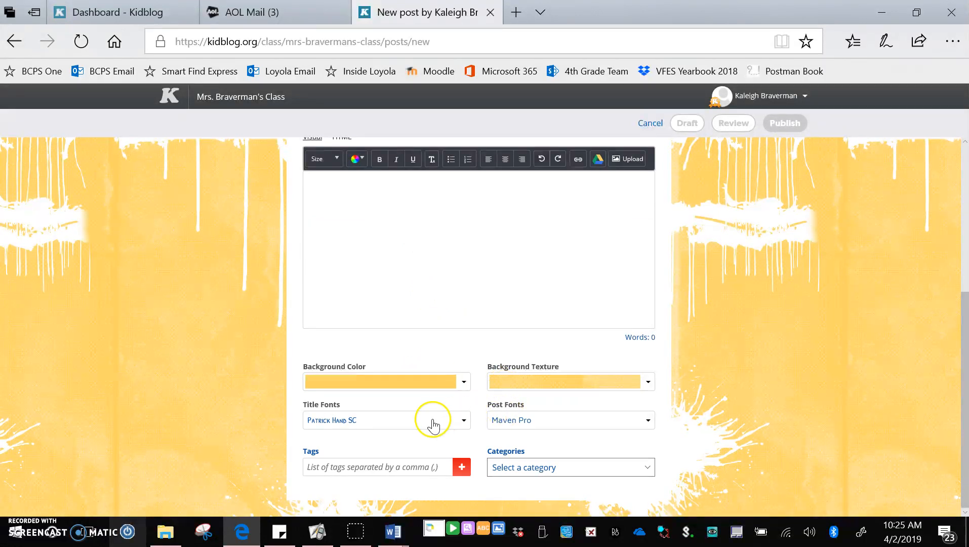
mouse_move(407, 466)
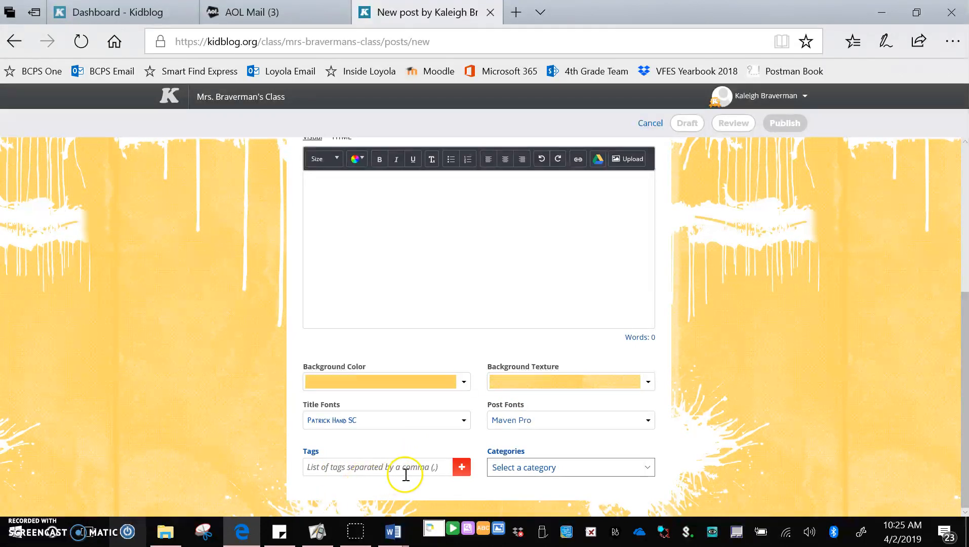
left_click(569, 466)
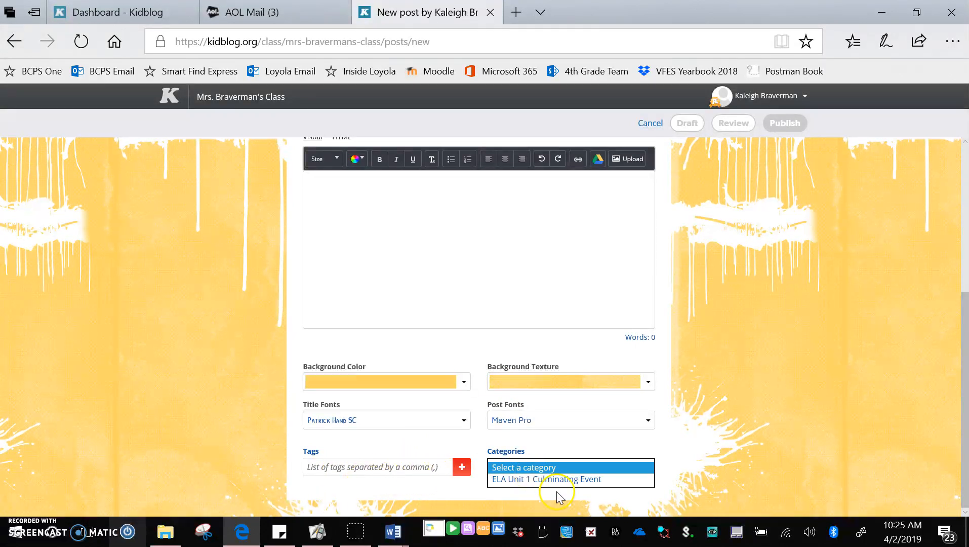
left_click(546, 478)
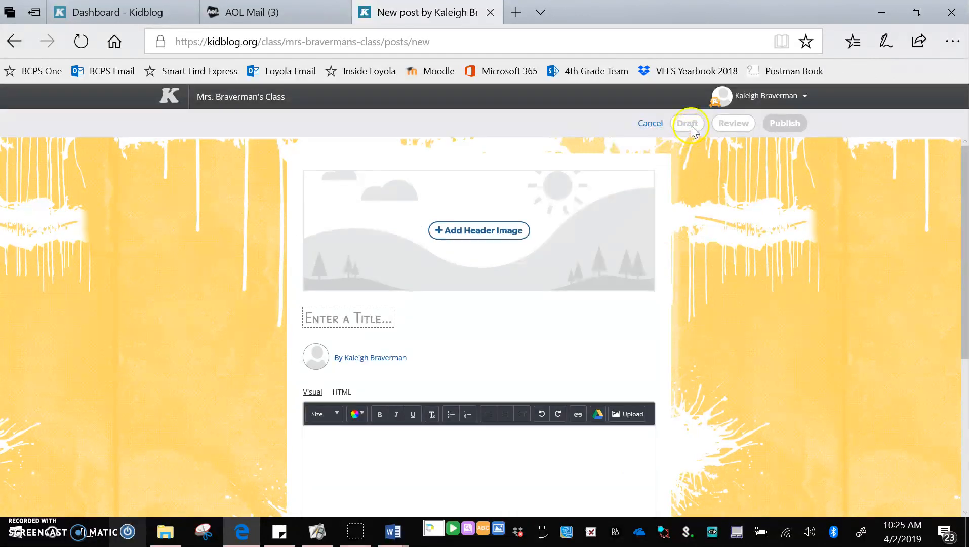
mouse_move(734, 145)
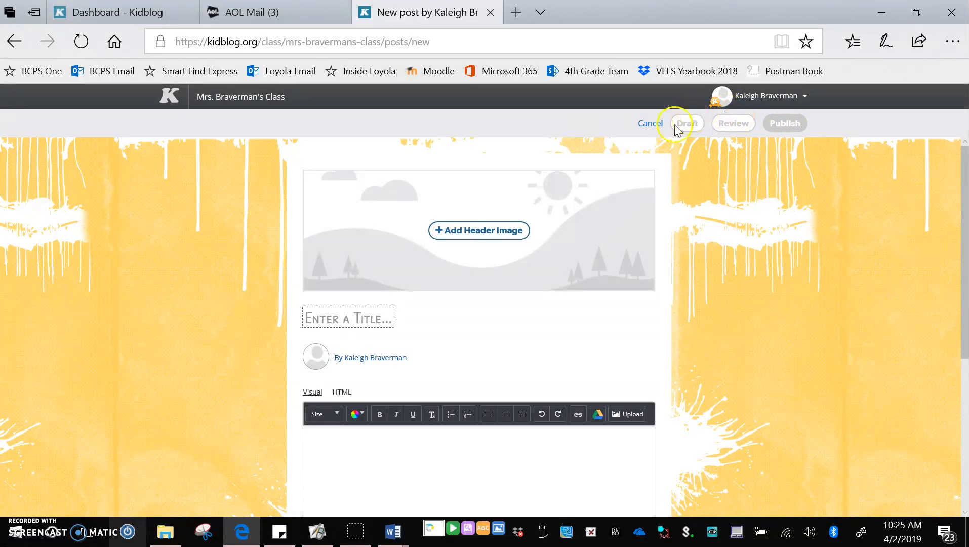
left_click(648, 122)
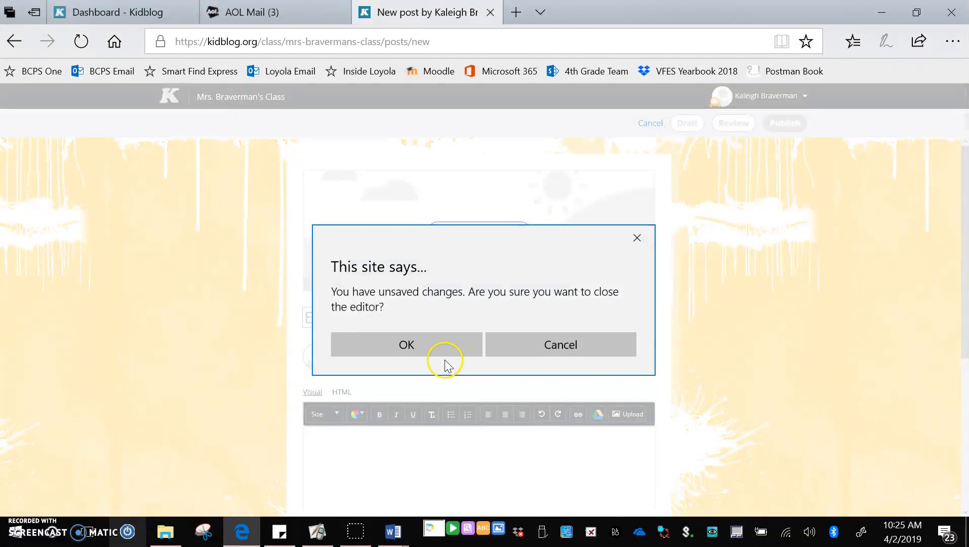
left_click(406, 344)
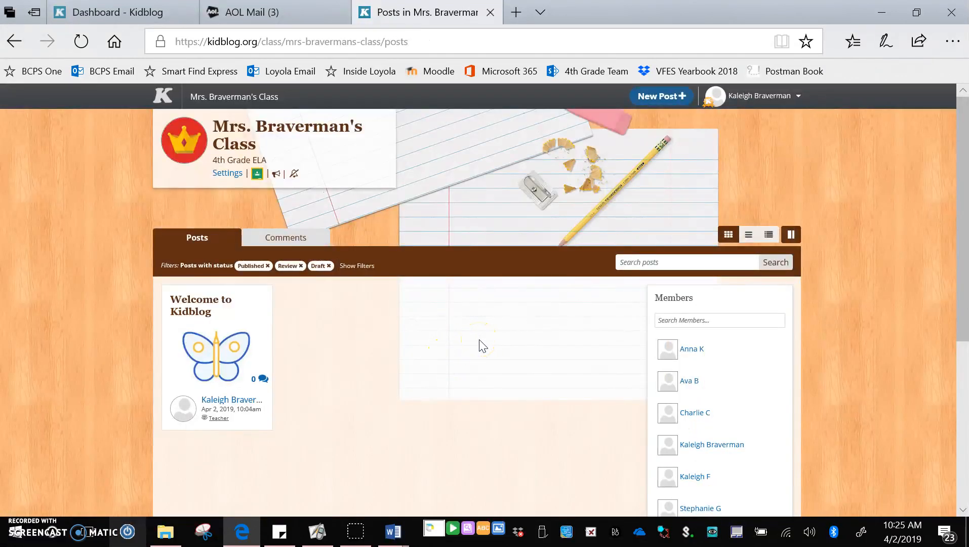